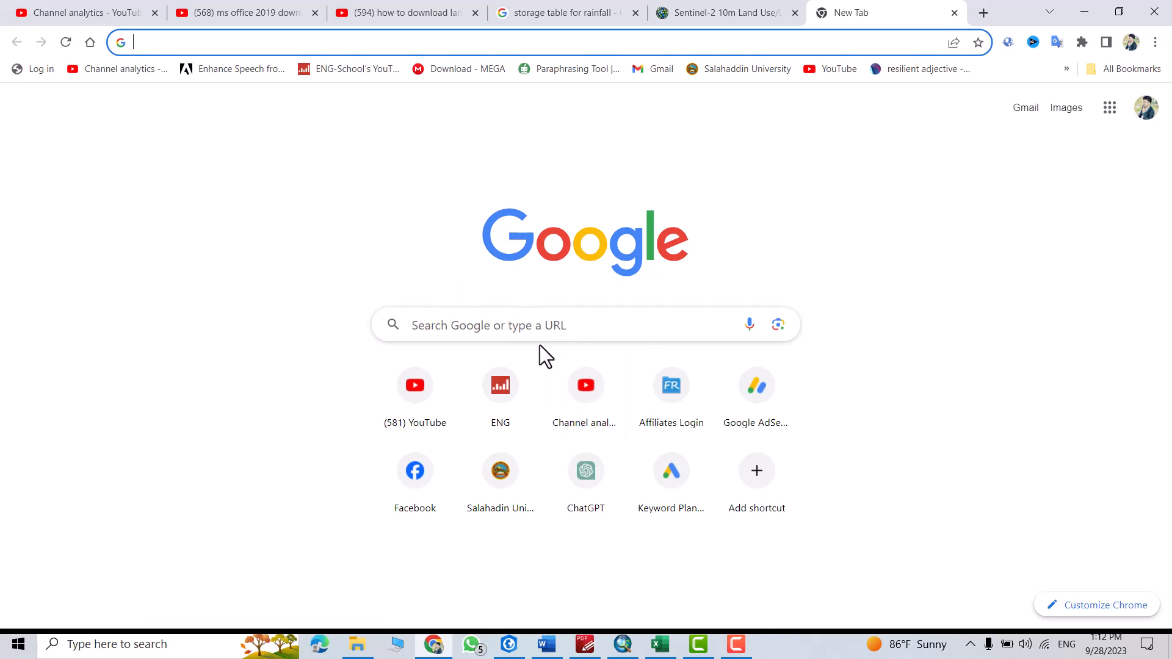
mouse_move(511, 332)
text(la)
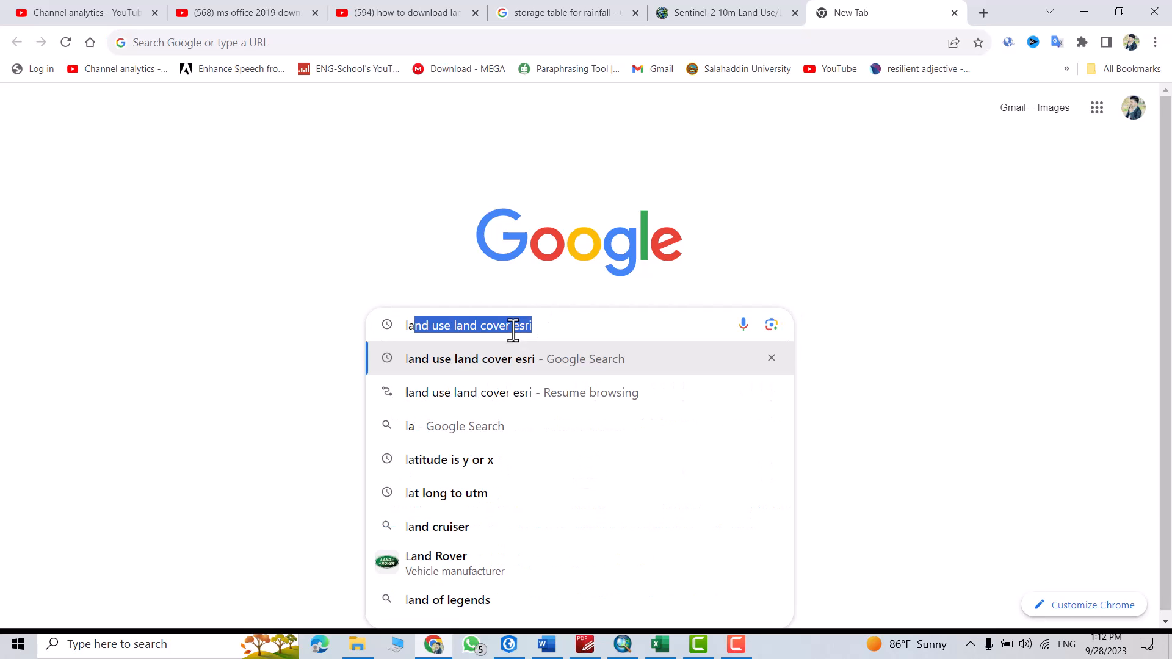
- Run the Google search for 'land use land cover esri'
key(Return)
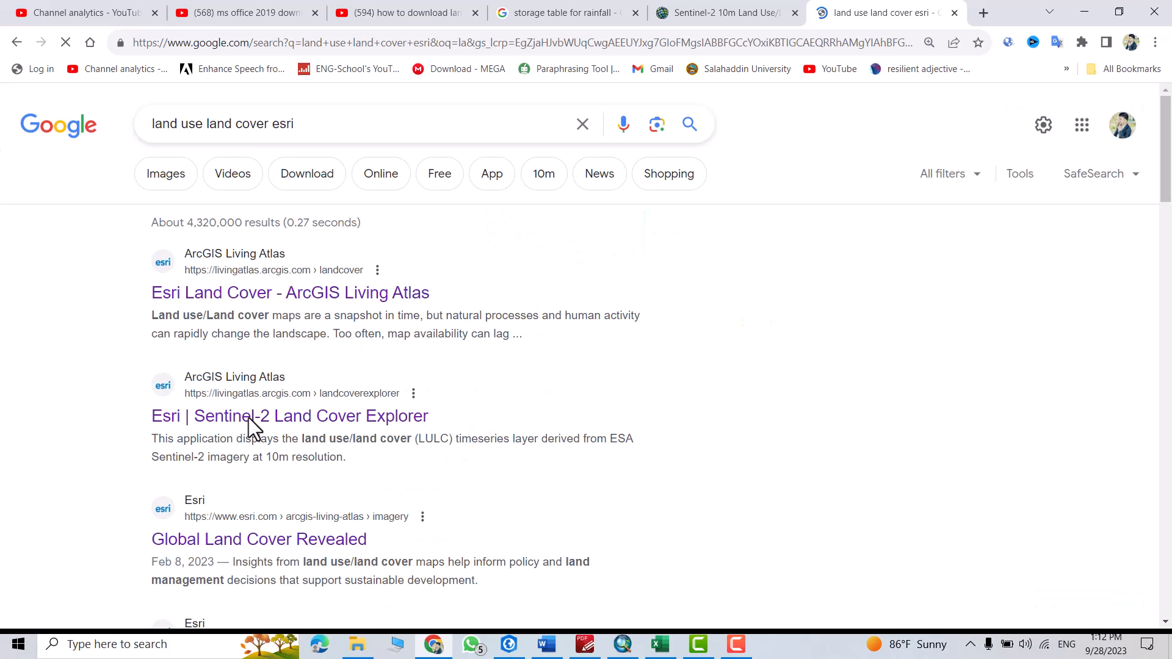
- Open the Sentinel-2 Land Cover Explorer, download the Iraq tile, and check its progress
click(289, 416)
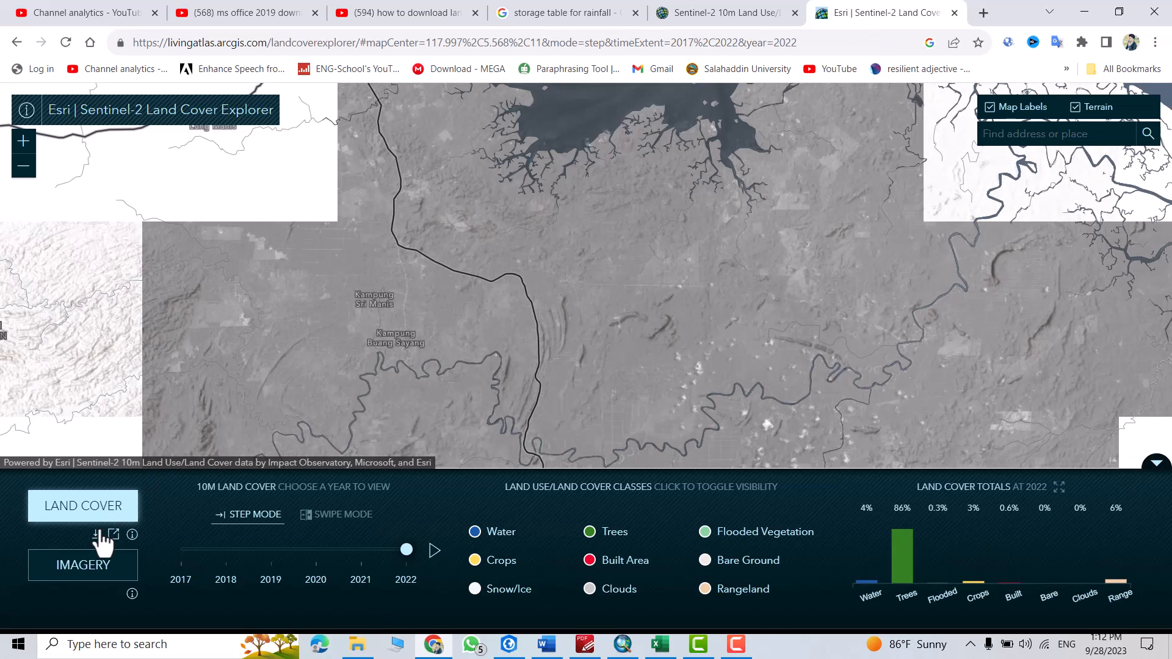
click(83, 505)
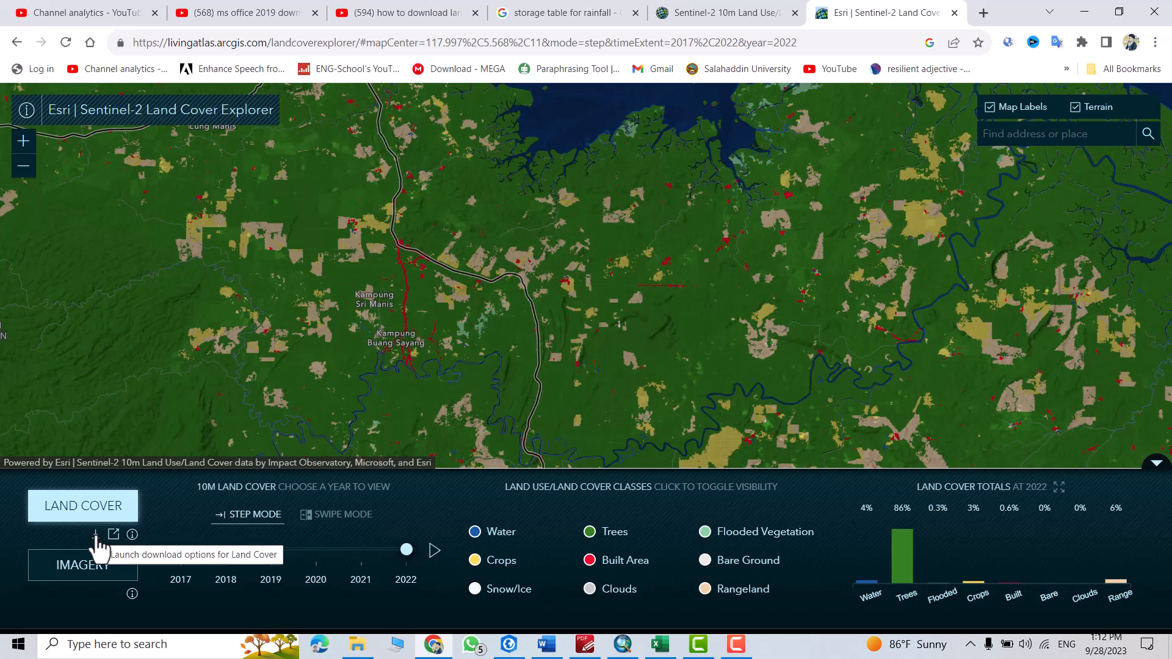
click(96, 534)
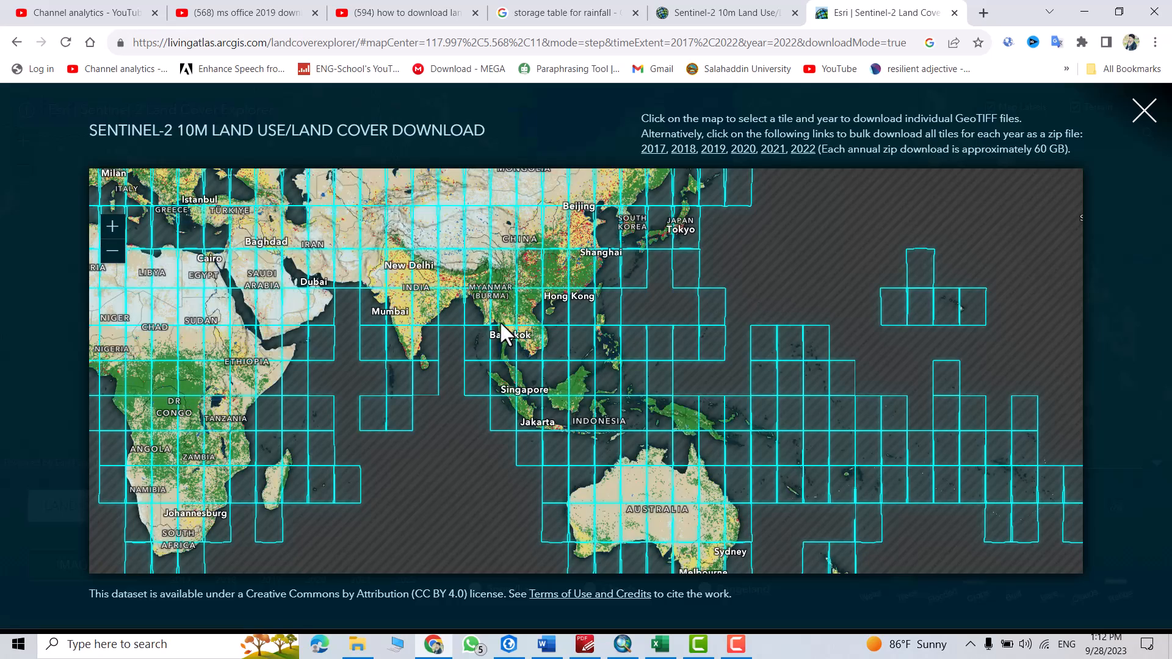
mouse_move(309, 232)
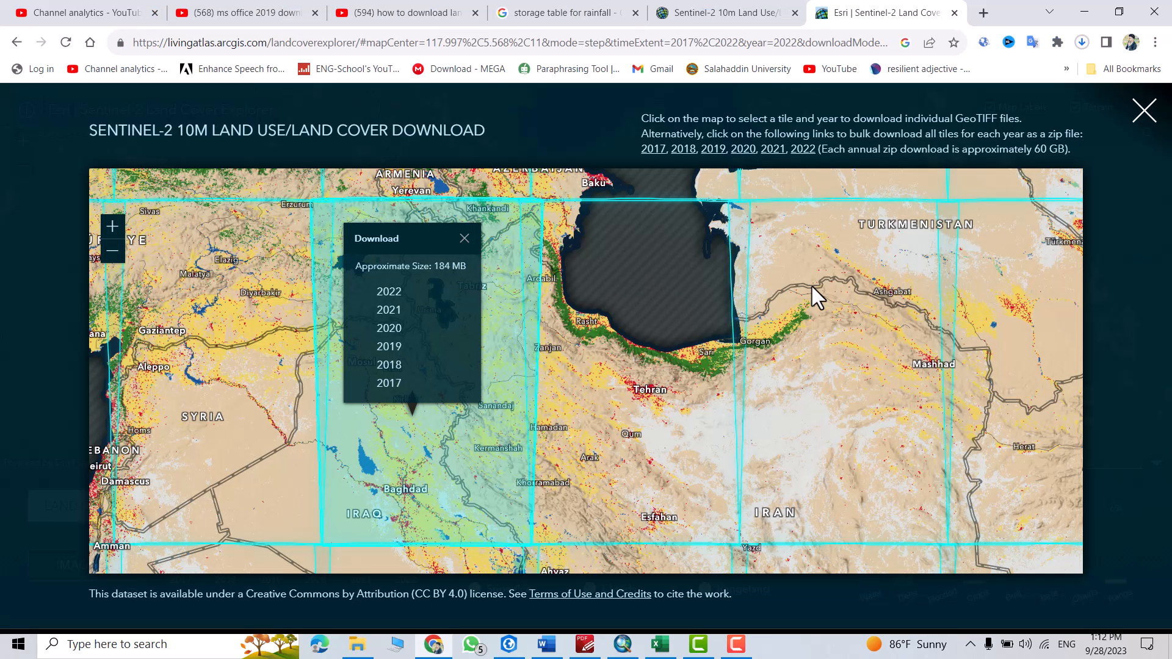
mouse_move(1082, 42)
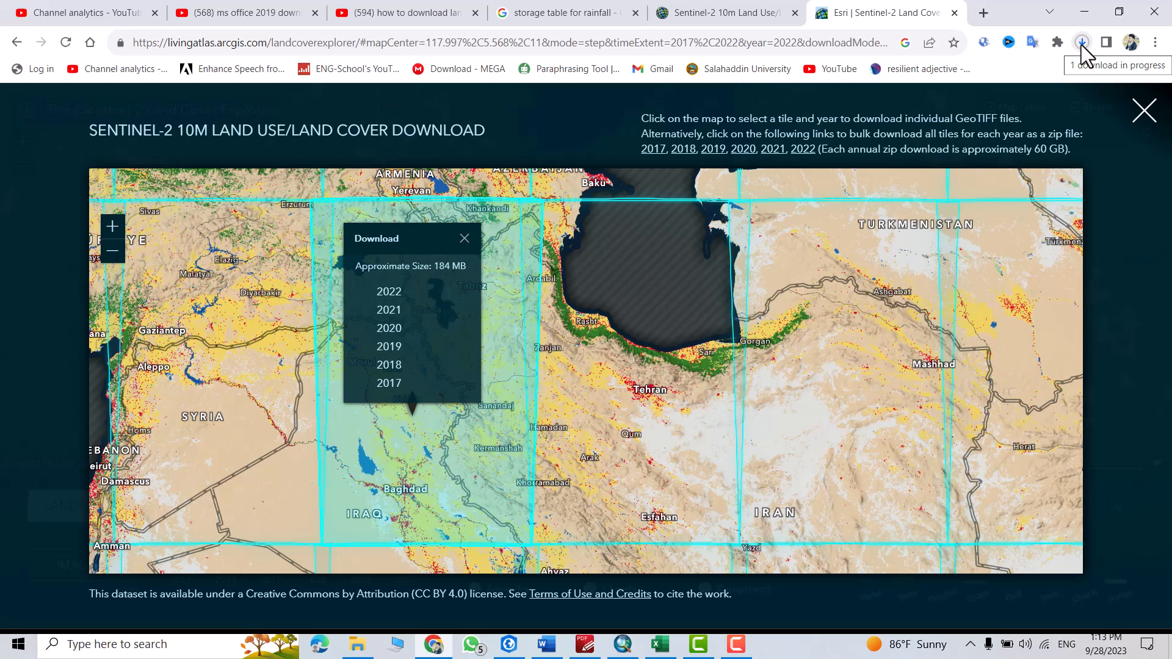
click(1081, 43)
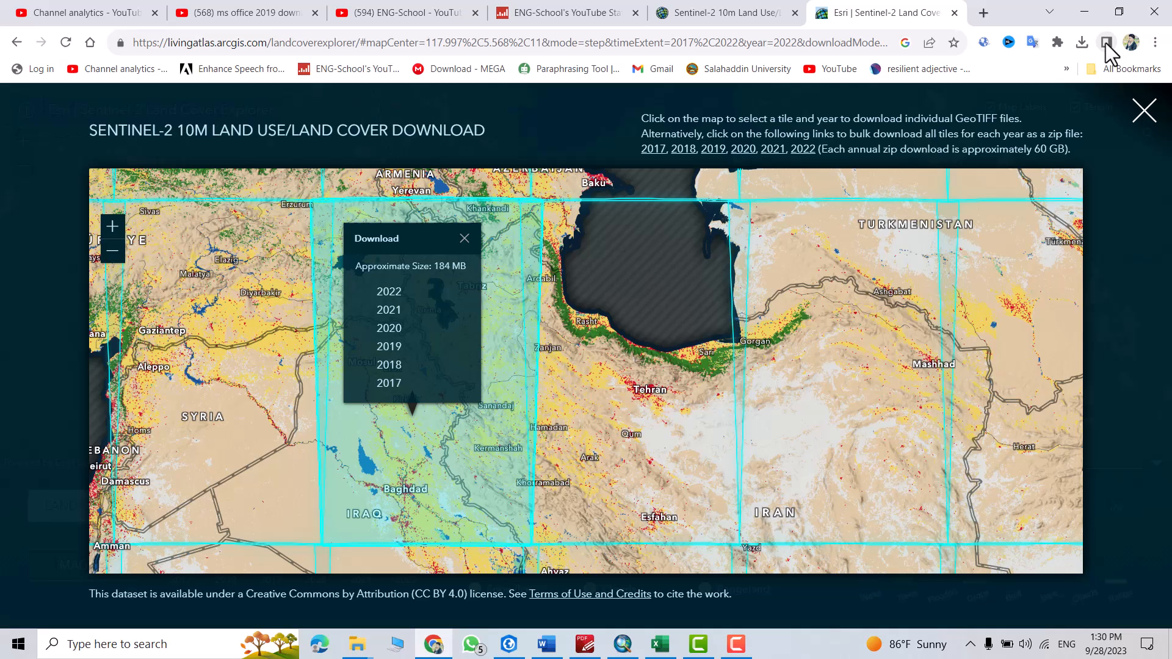
- Add the 38S_20220101-20230101.tif land cover raster to the ArcMap map
click(1082, 42)
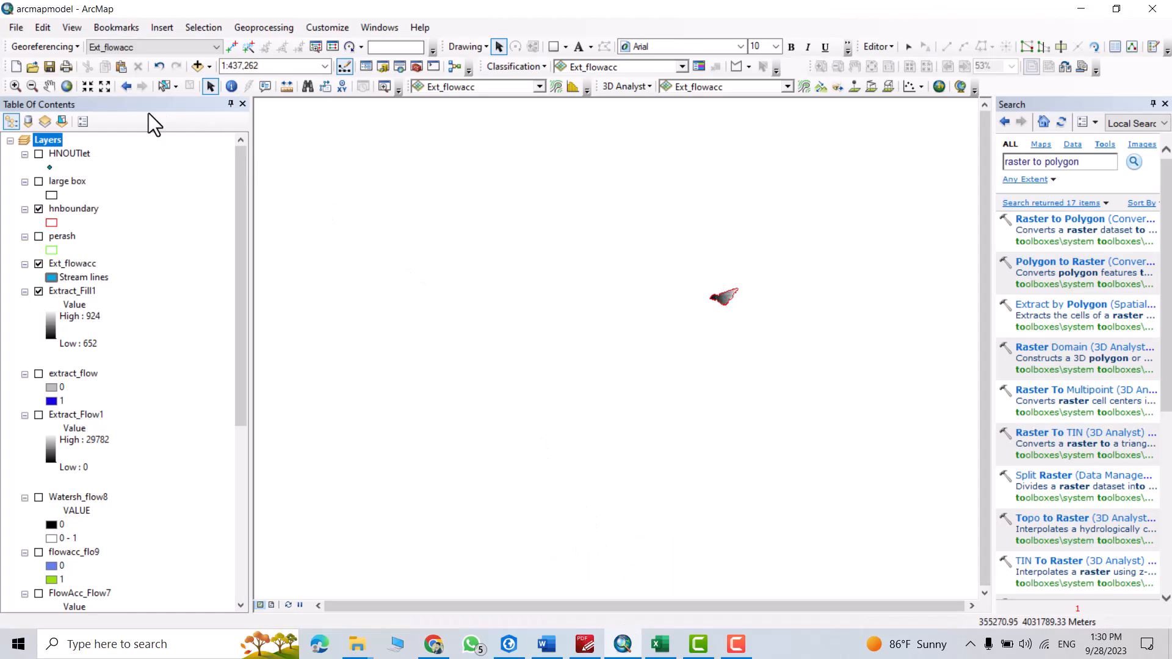
click(200, 66)
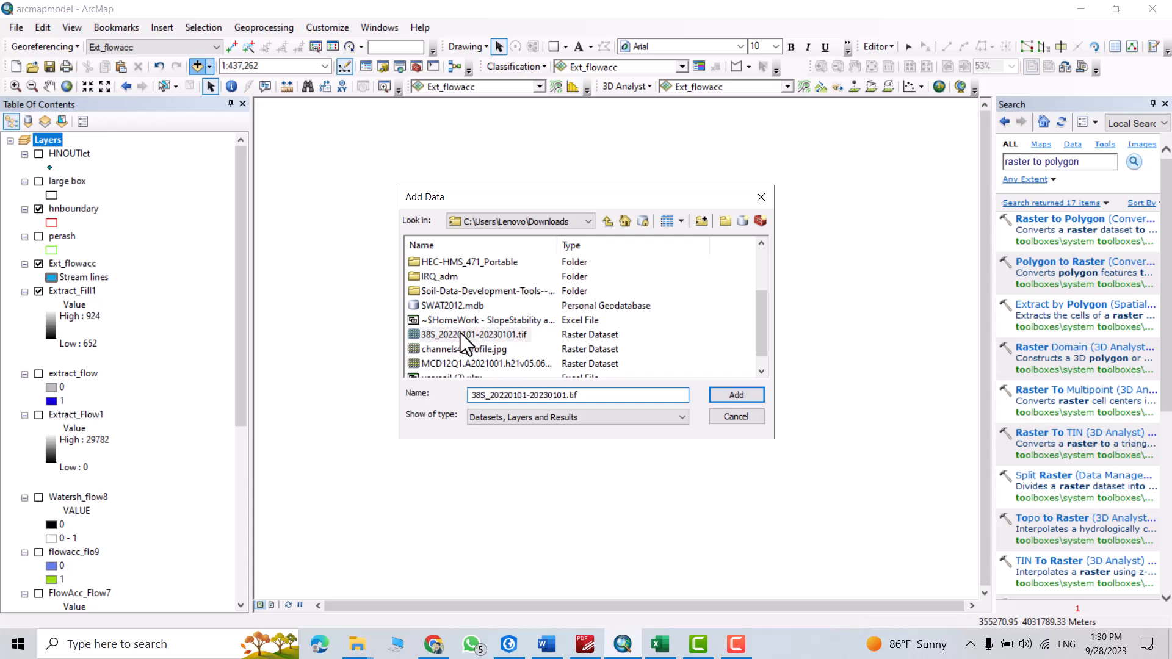
click(734, 395)
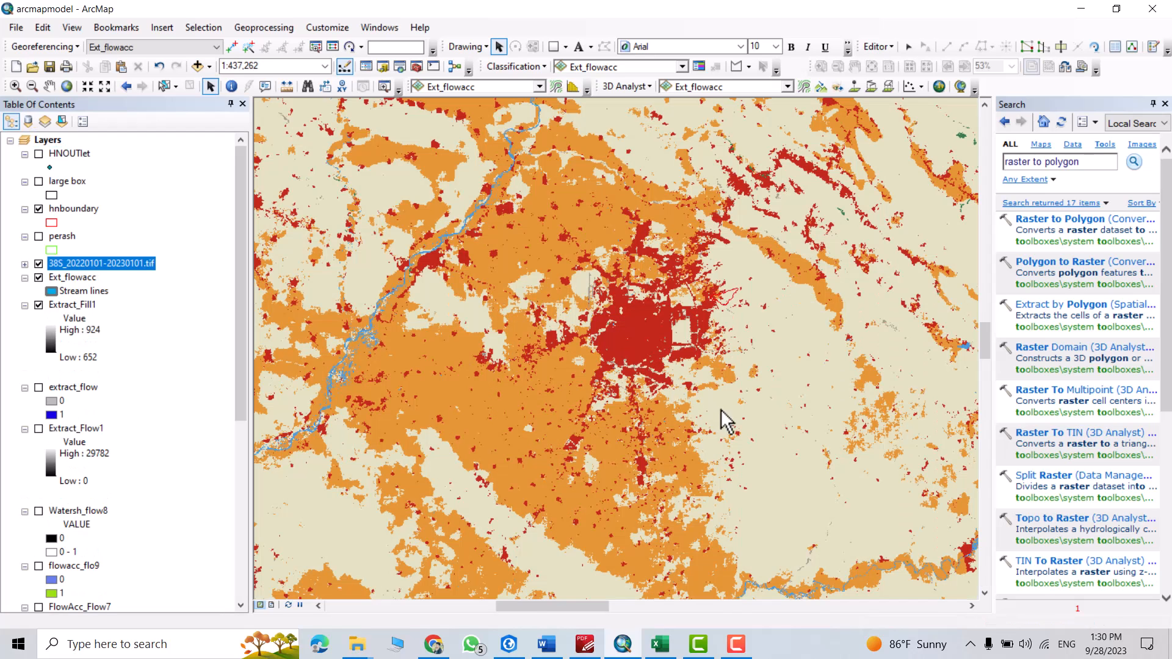
mouse_move(116, 177)
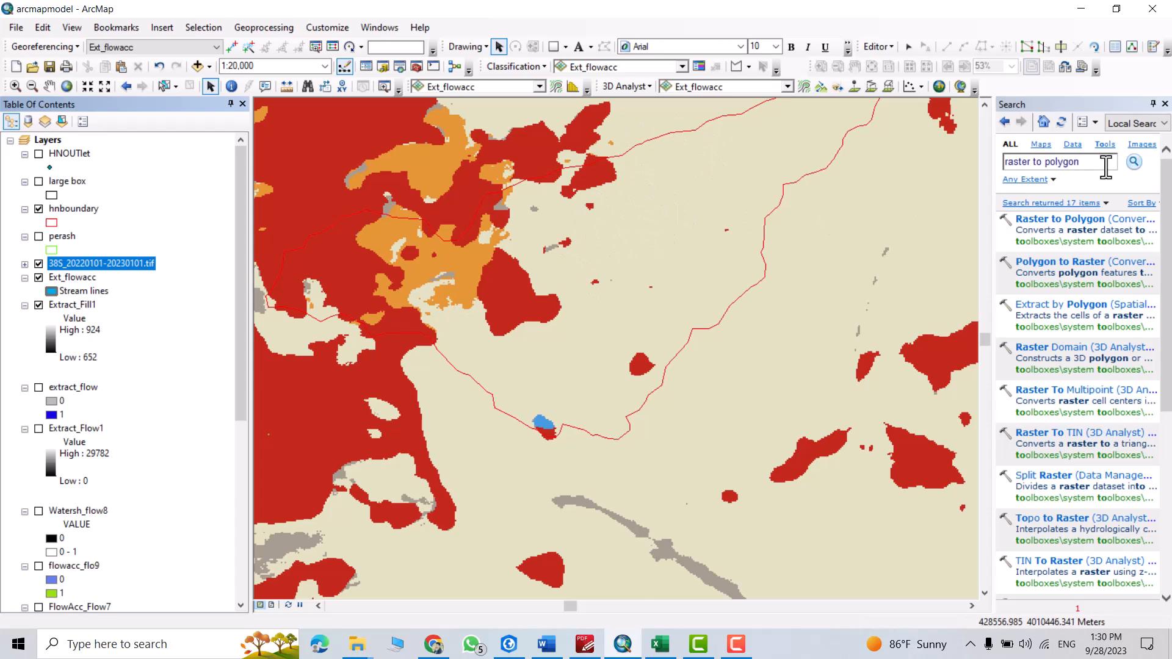
mouse_move(580, 187)
text(Extract by mask)
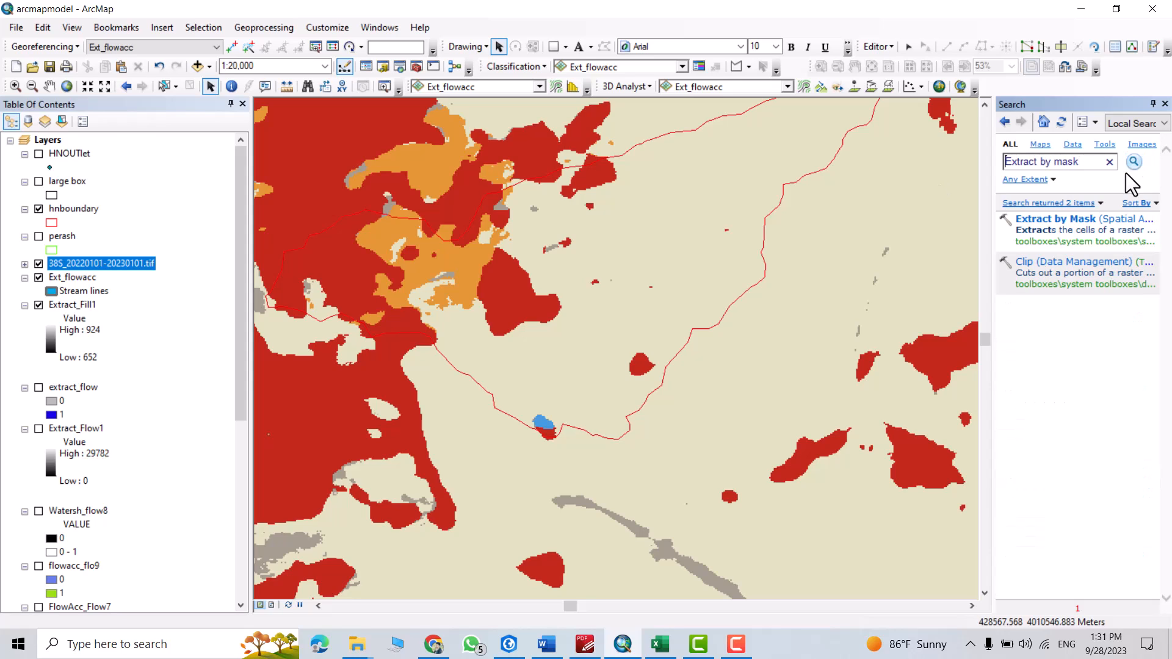
- Run Extract by Mask with the hnboundary mask, saving the output raster as lancover
double_click(1056, 219)
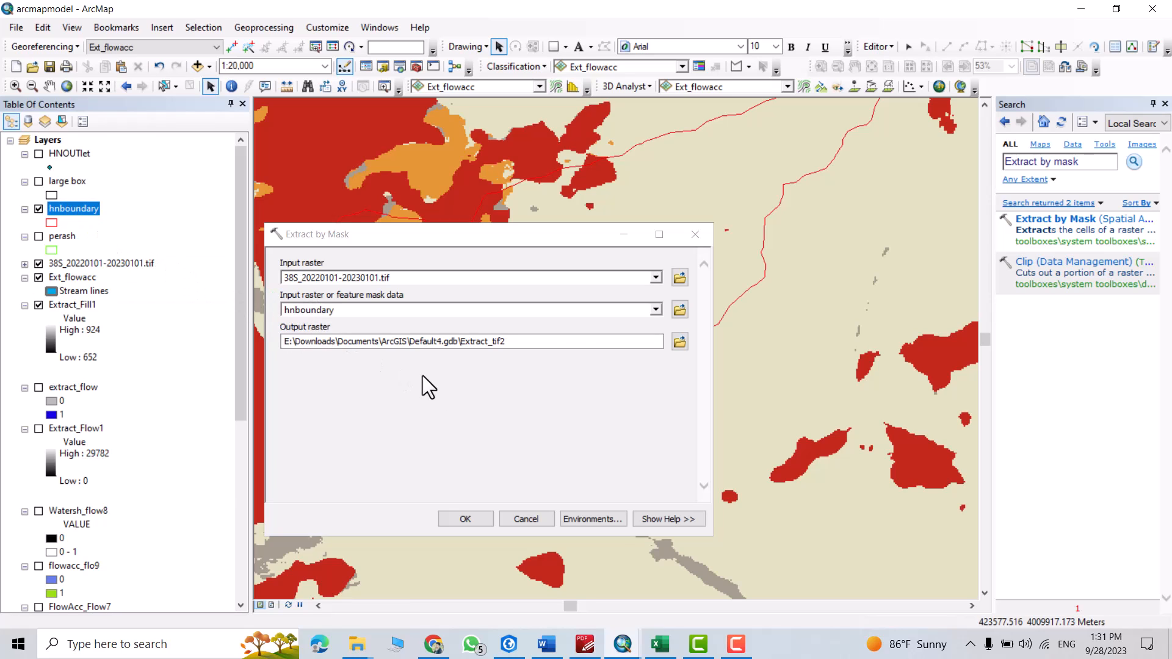
double_click(488, 341)
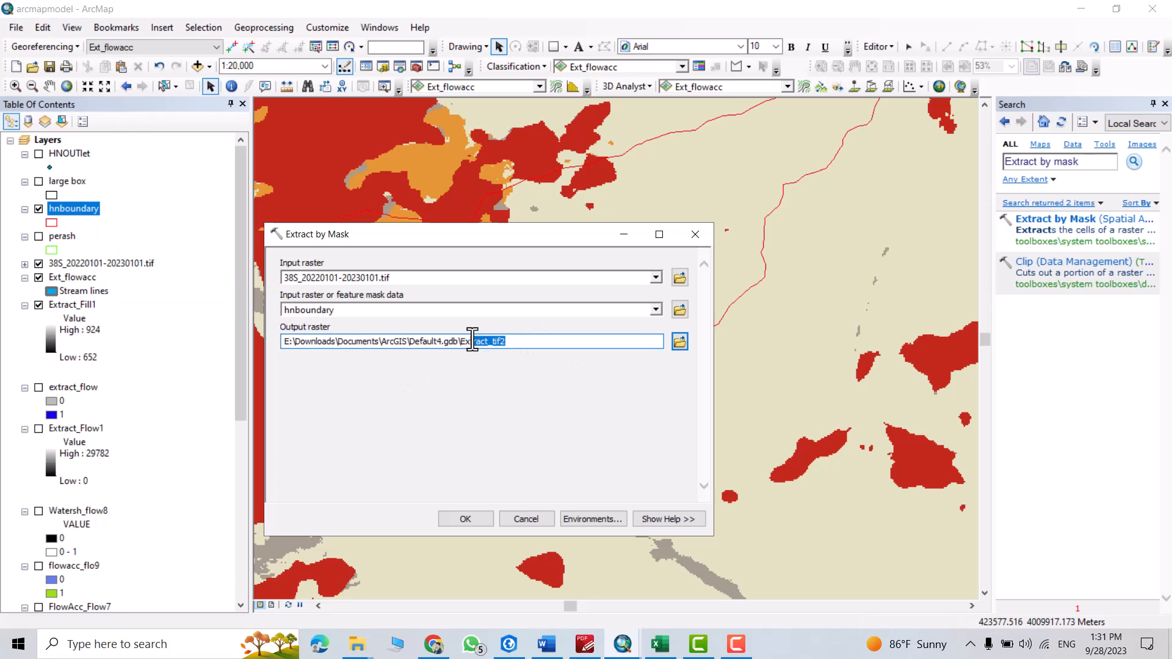
click(679, 340)
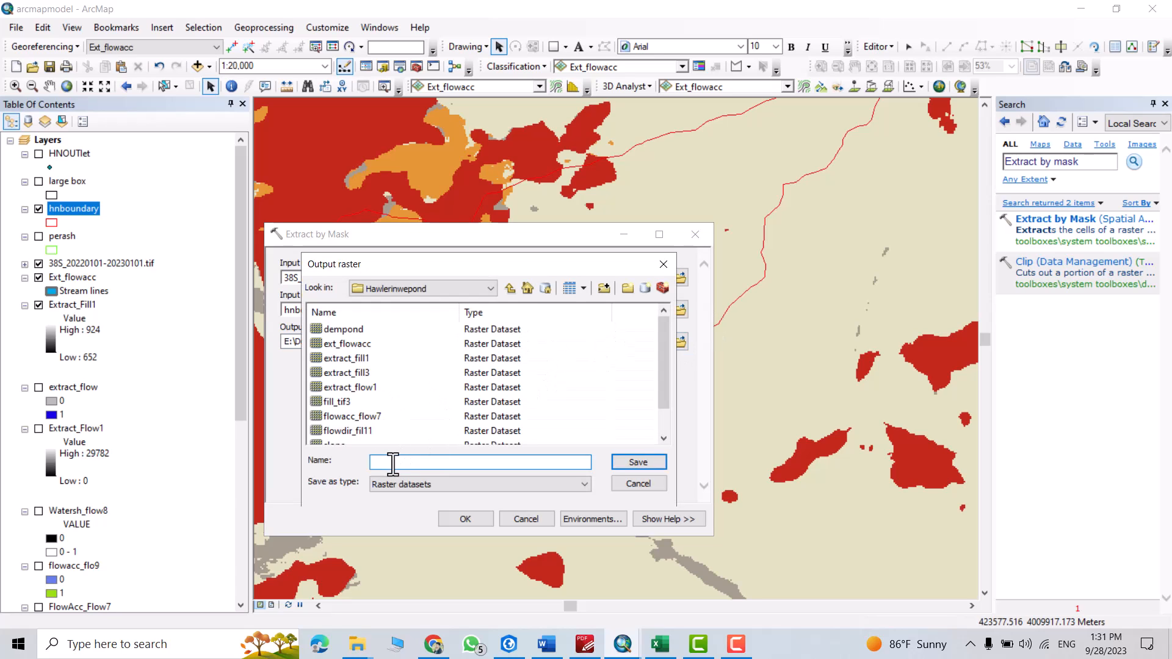
text(lance)
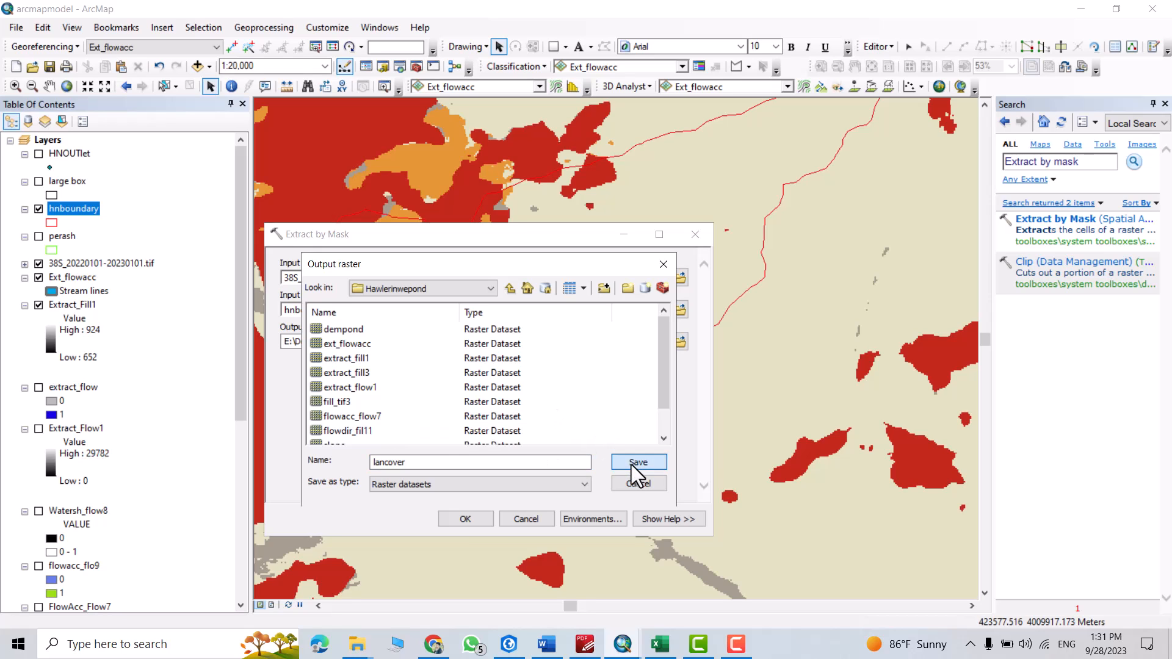
click(638, 462)
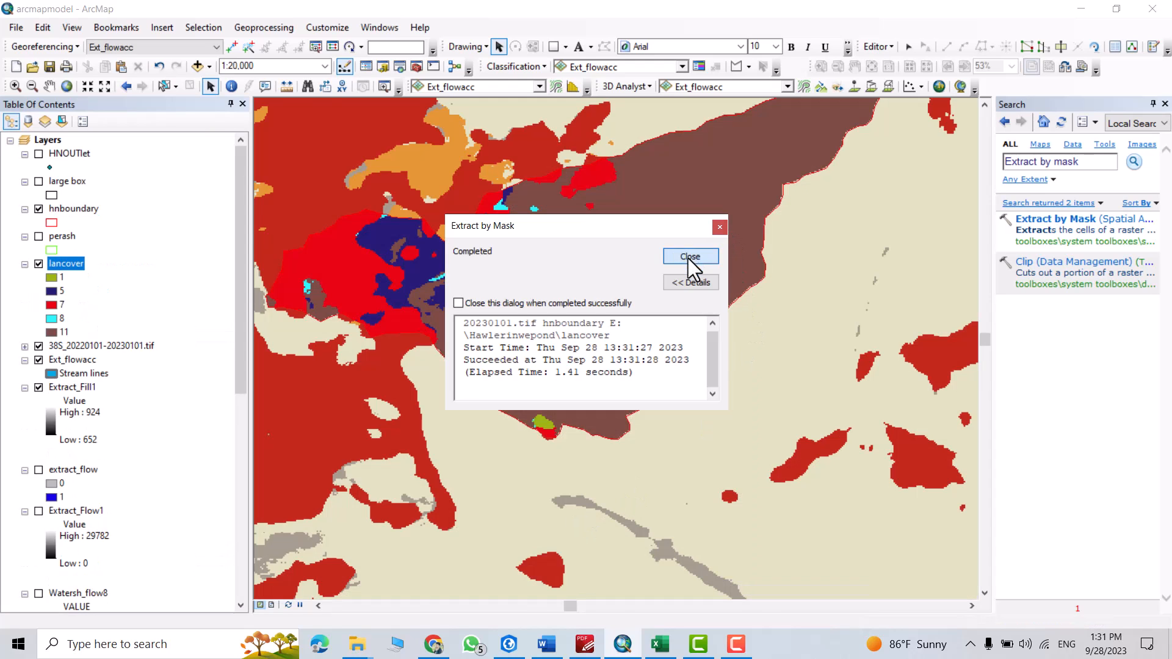
click(690, 256)
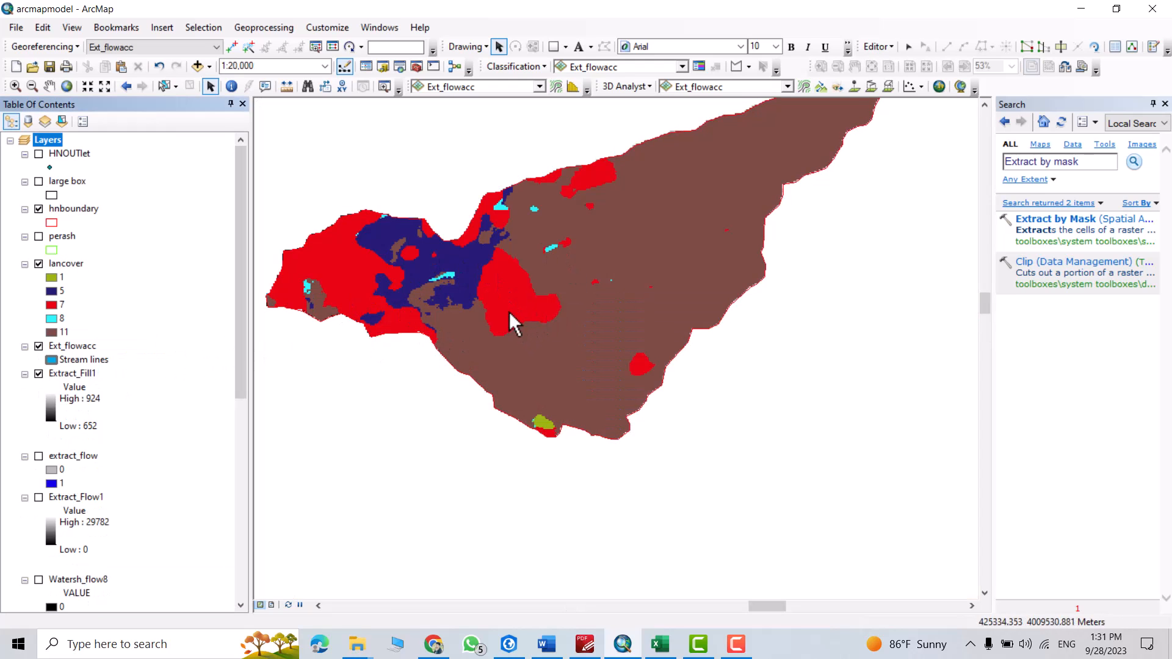
mouse_move(194, 287)
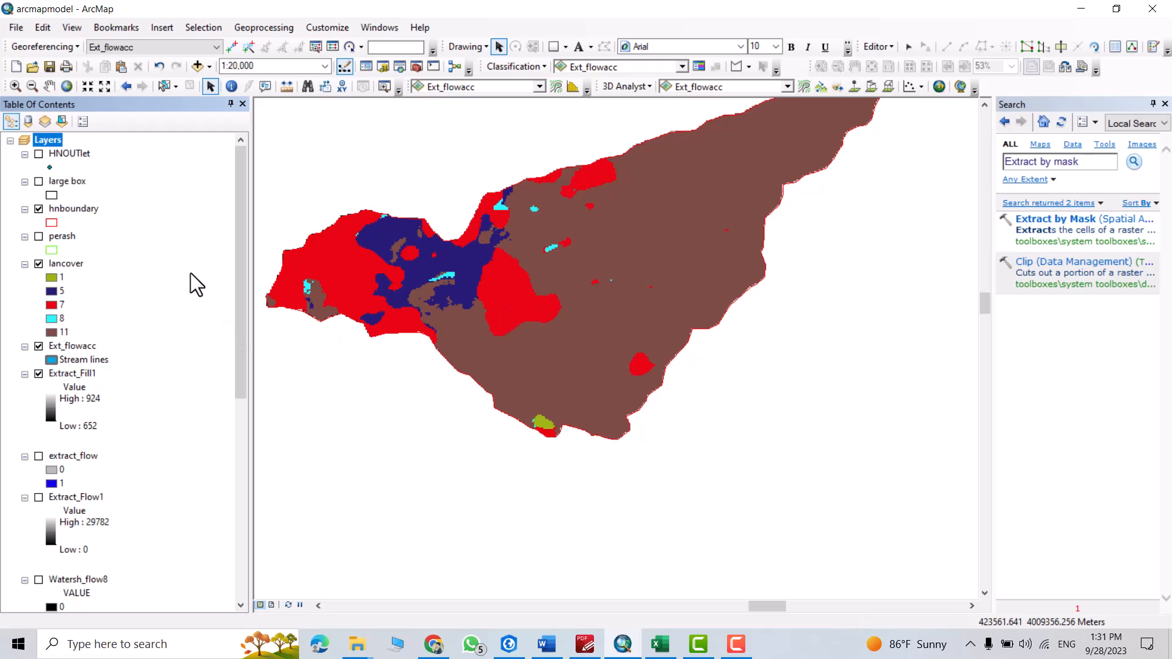
mouse_move(68, 284)
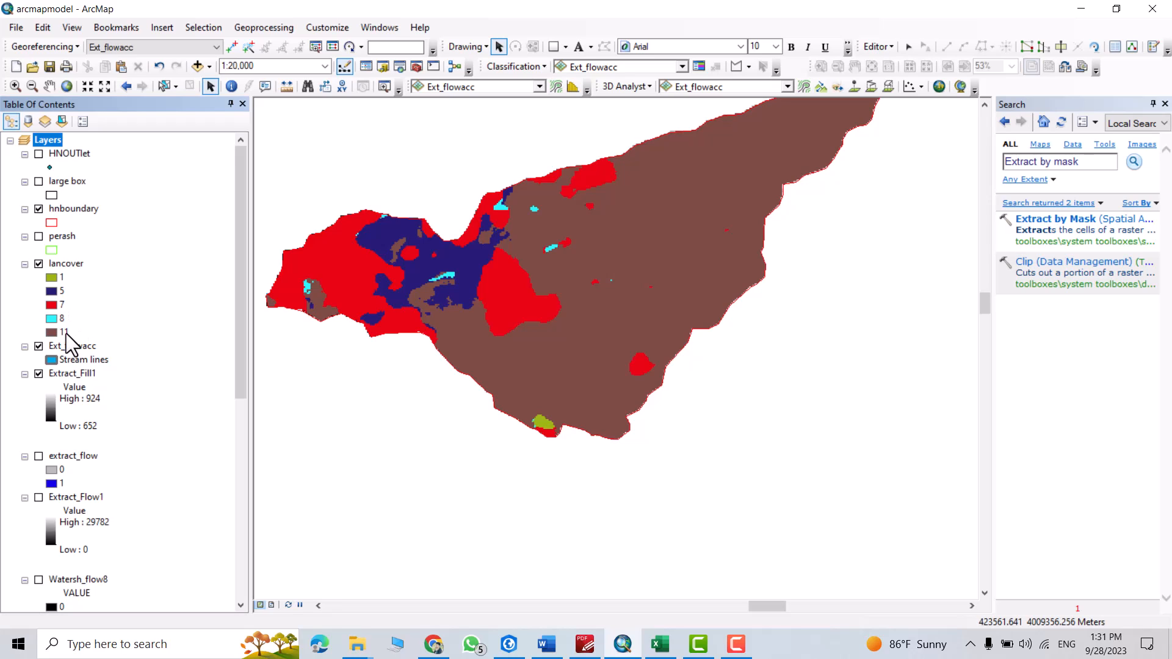
mouse_move(64, 329)
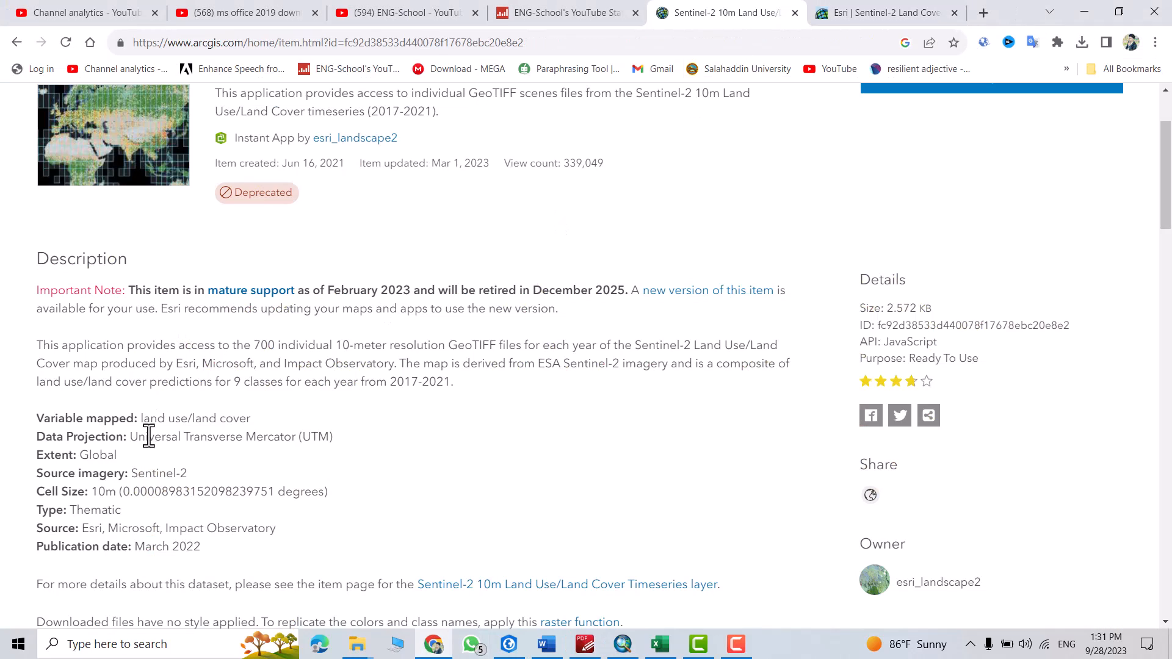
- Scroll the Sentinel-2 10m Land Use item page to its class definitions
scroll(down, 3)
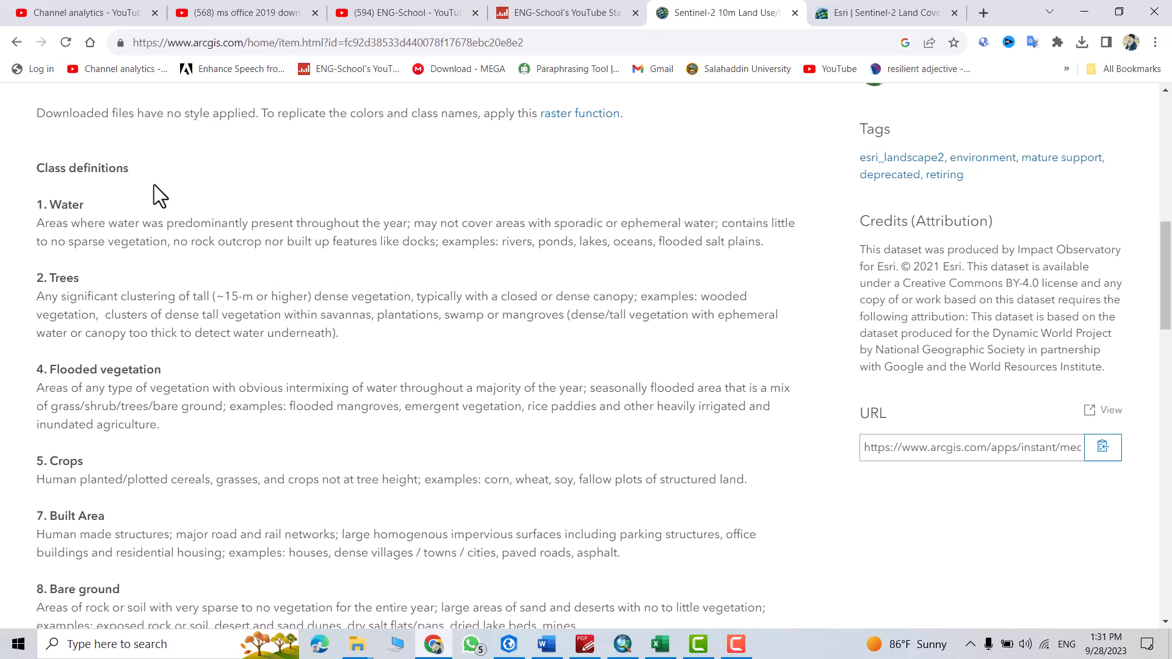
mouse_move(69, 392)
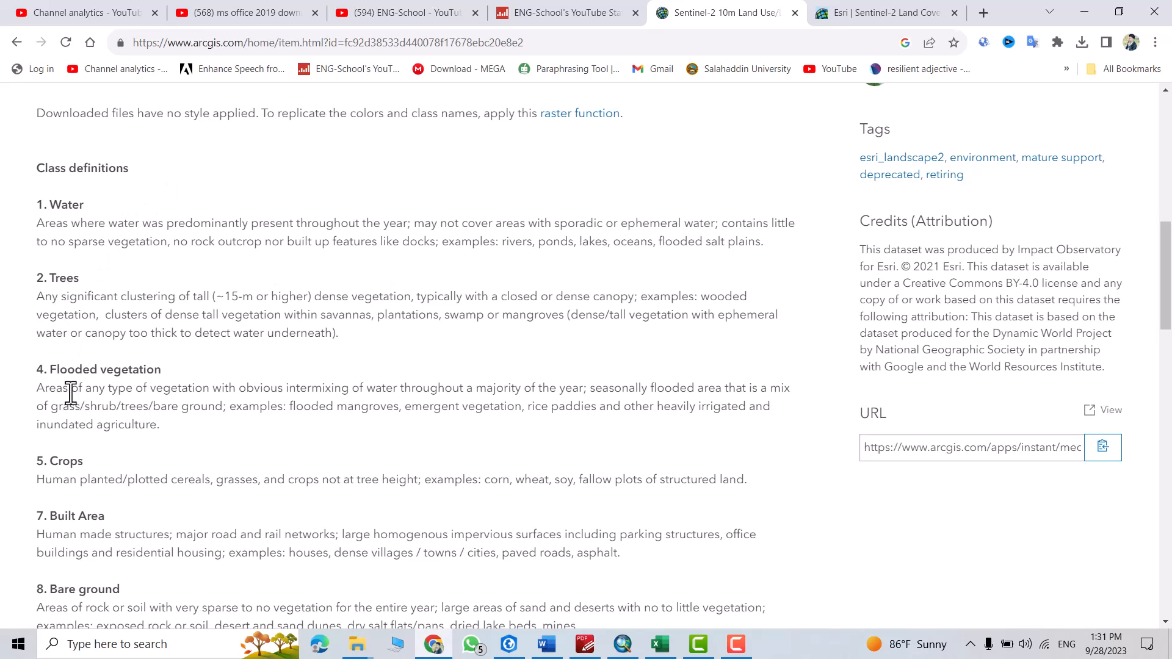
mouse_move(70, 459)
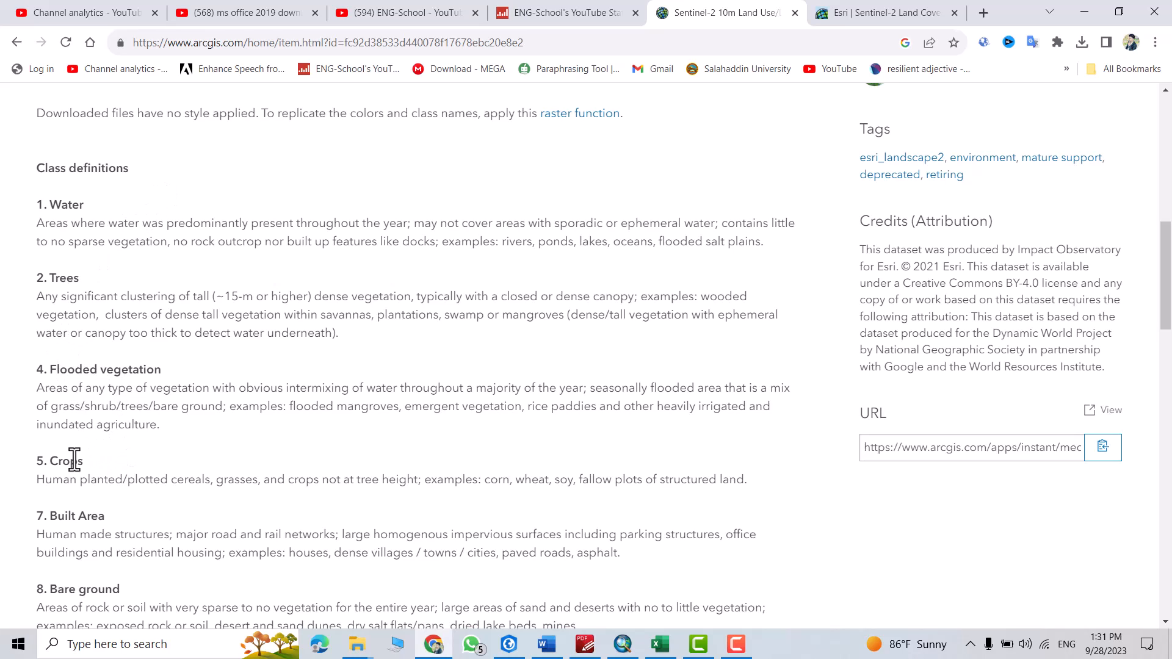
mouse_move(130, 463)
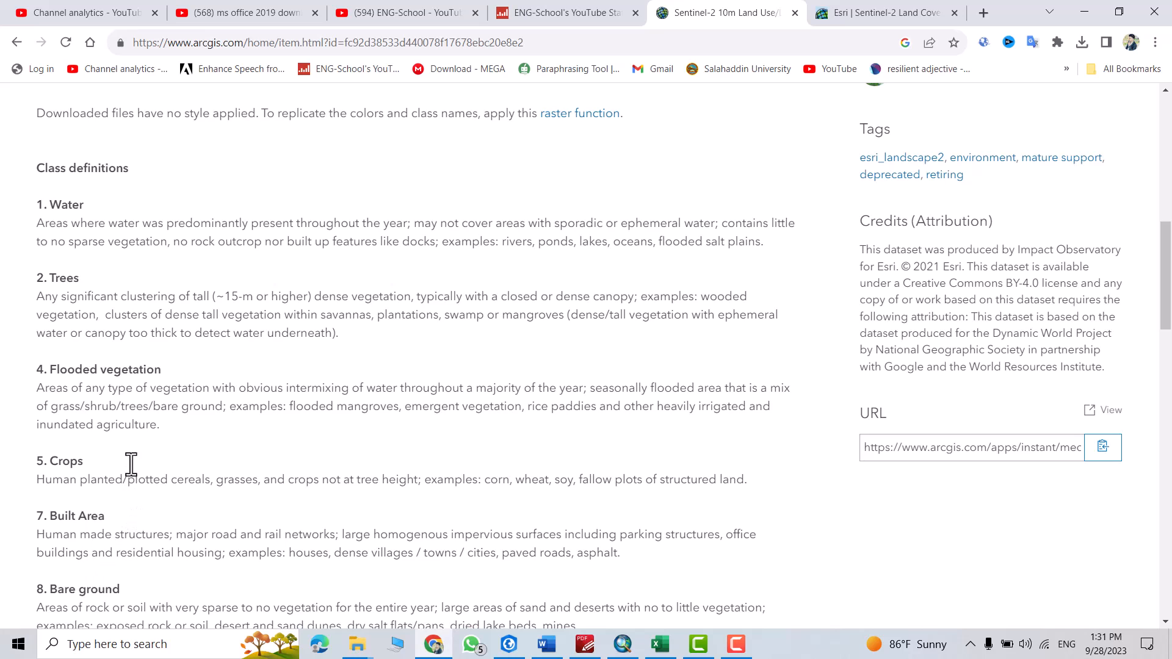
mouse_move(591, 526)
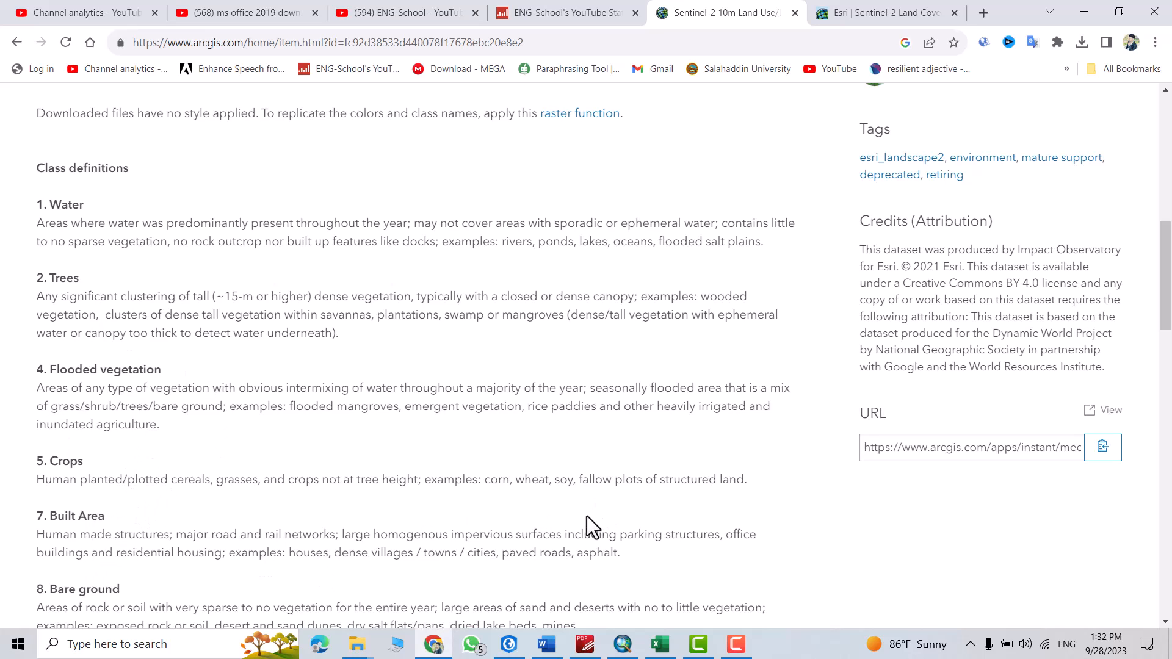
scroll(up, 3)
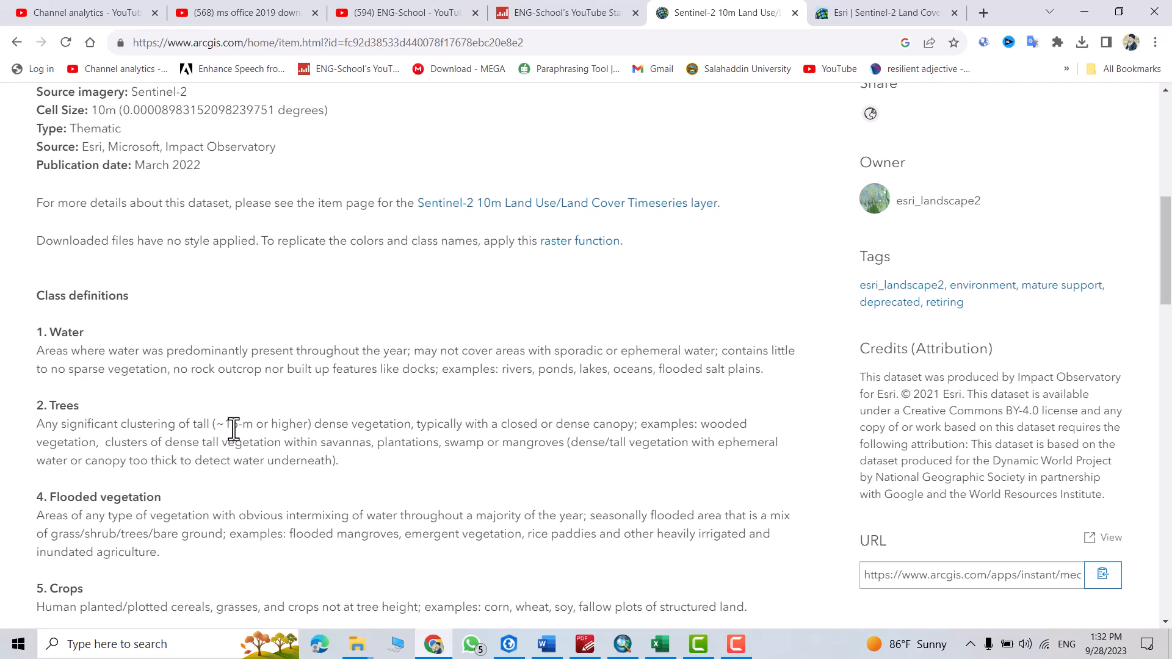
mouse_move(333, 452)
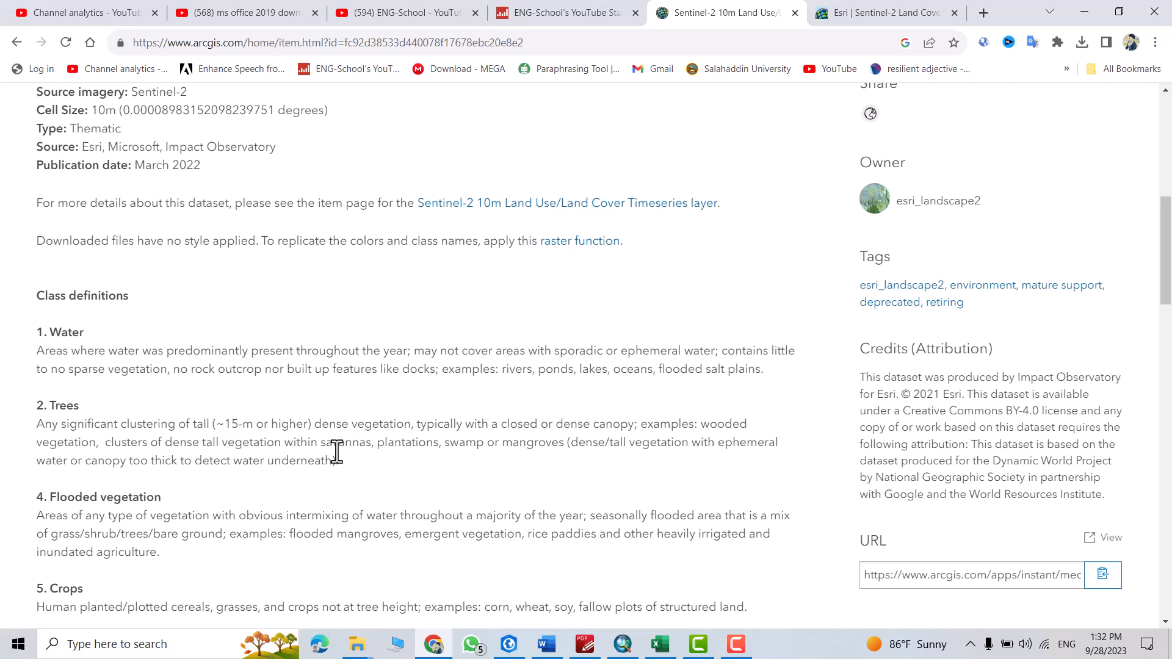
mouse_move(645, 607)
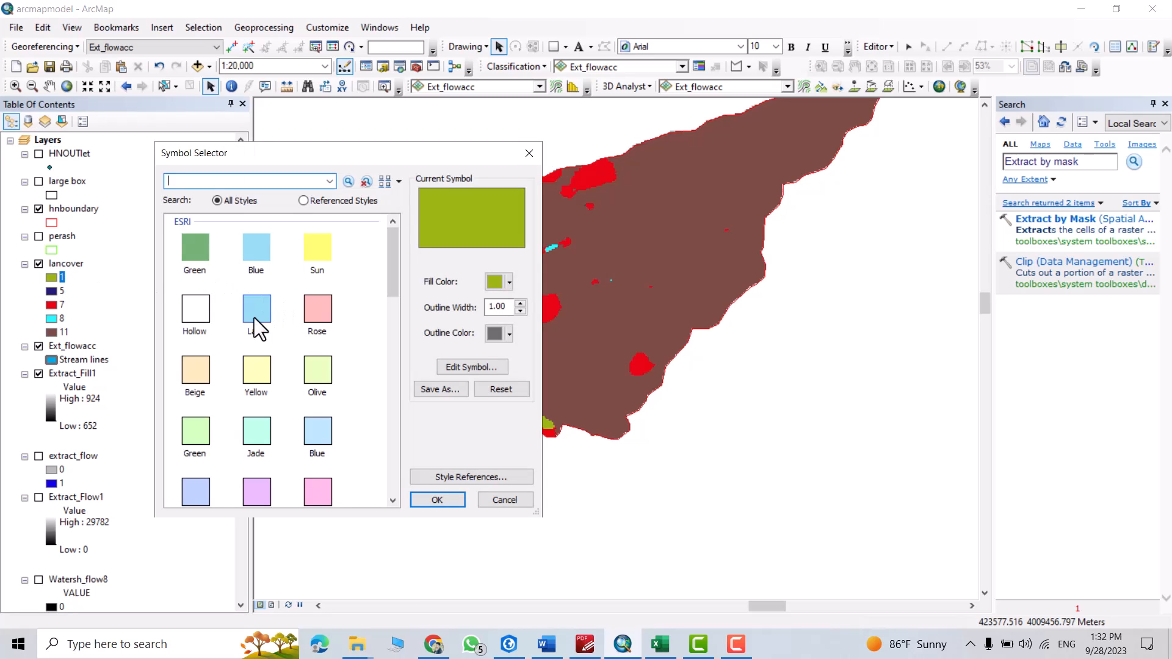
- Give class 1 a light blue fill and label it 'water' from the class definitions
click(256, 309)
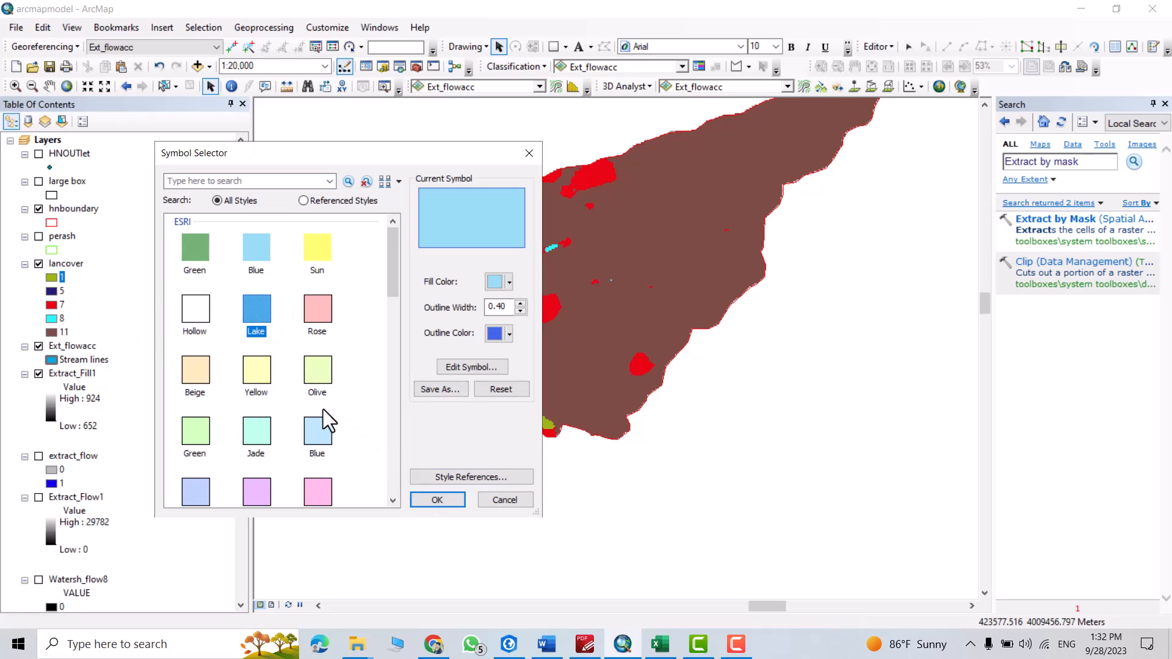
click(437, 500)
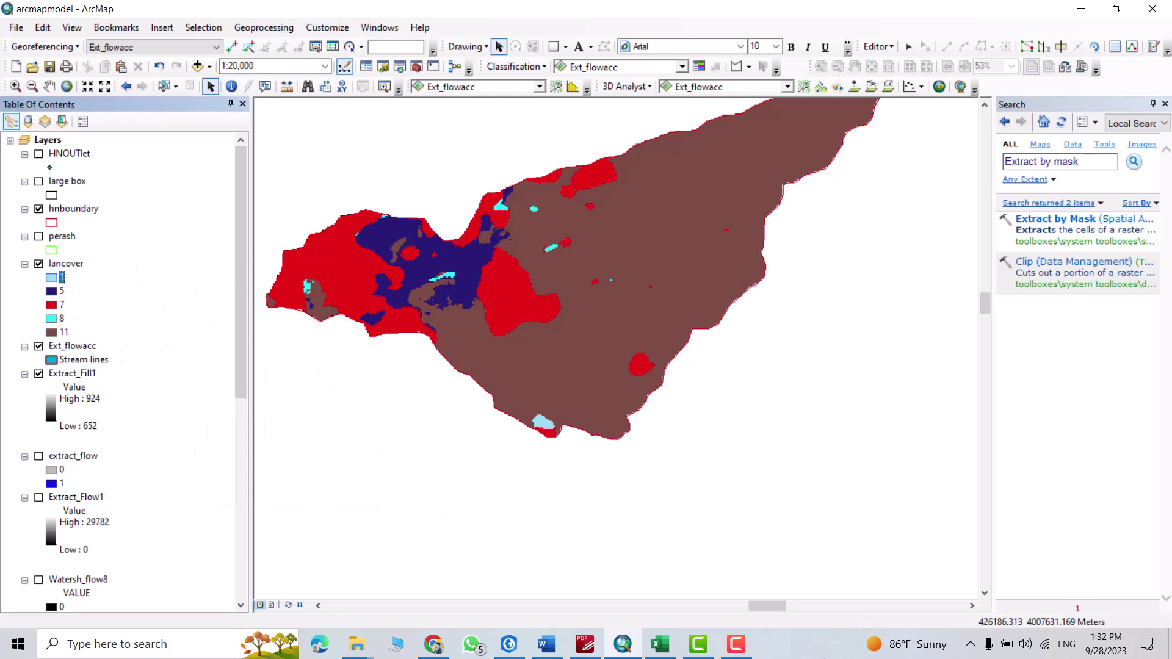
click(433, 643)
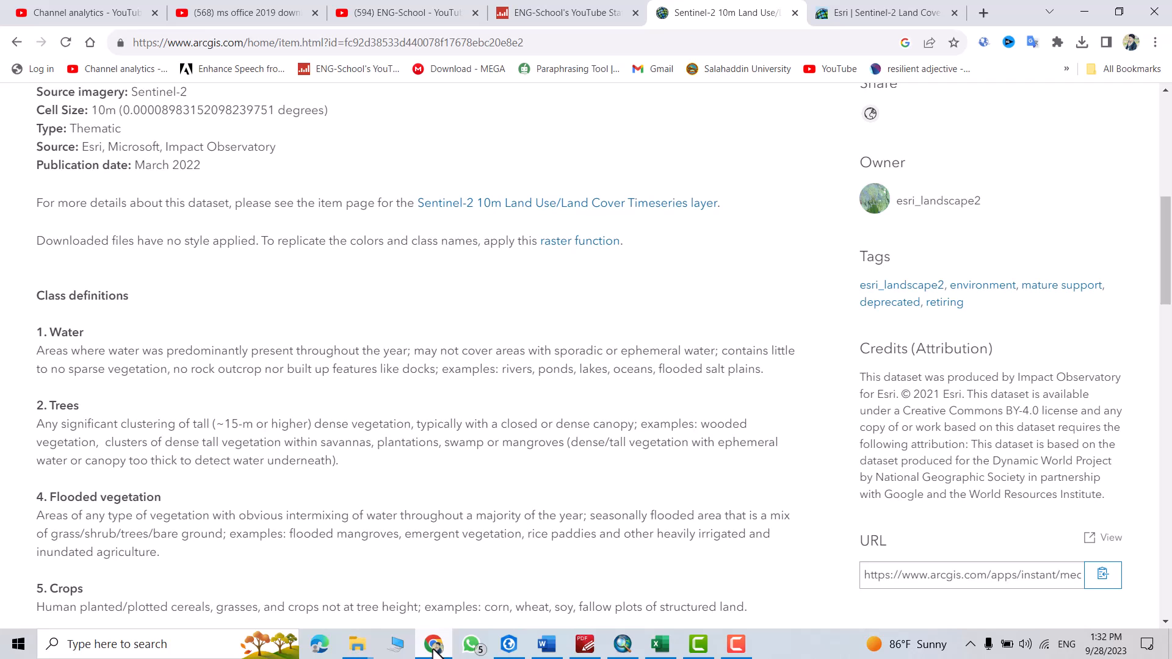
mouse_move(586, 644)
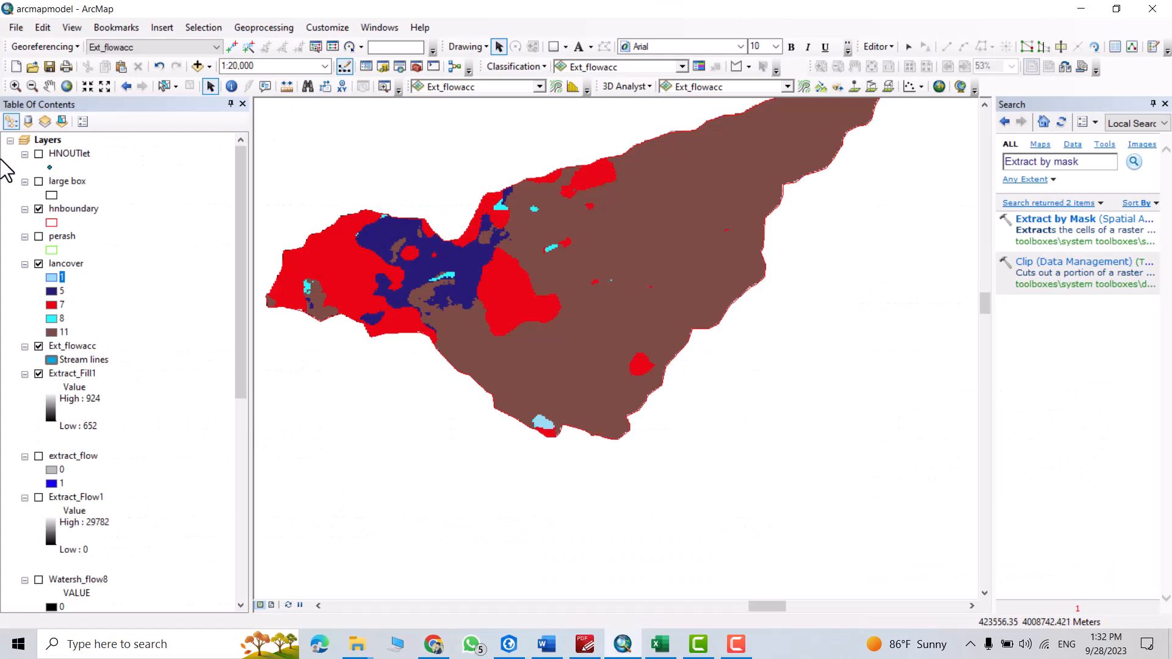
mouse_move(66, 288)
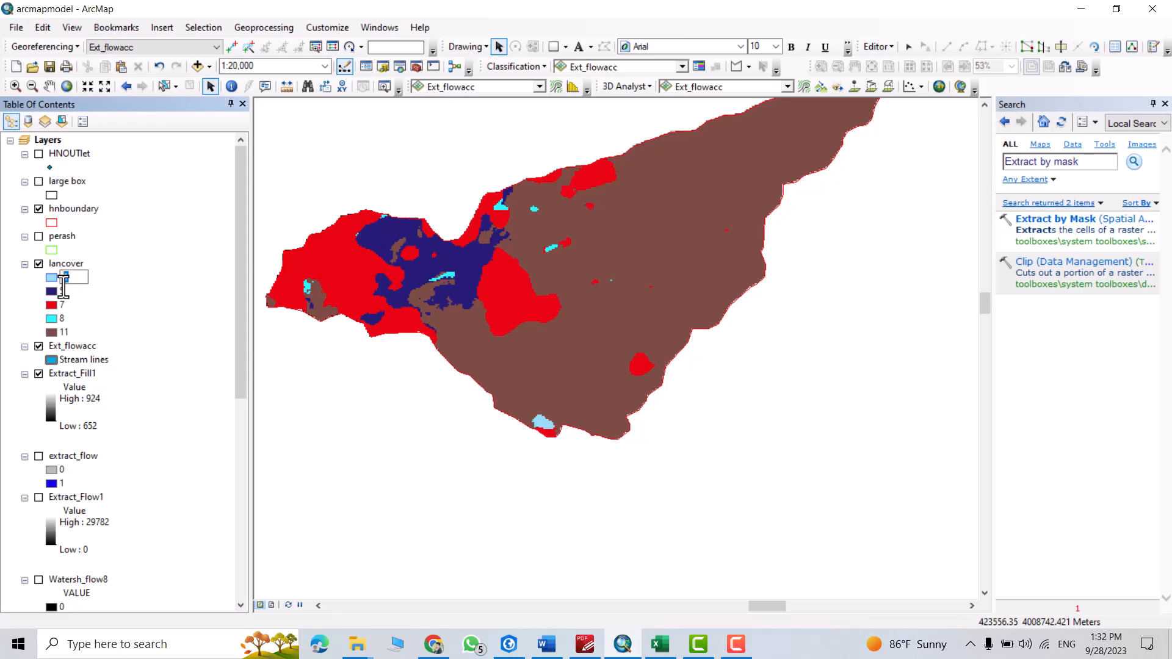
text(water)
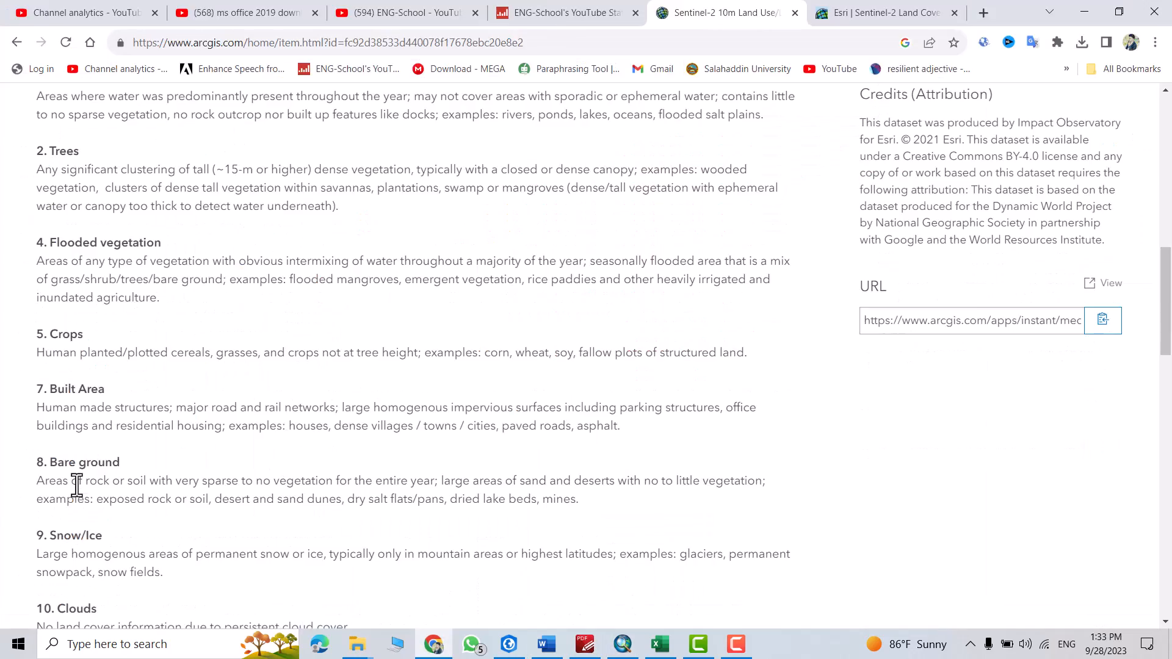
scroll(down, 3)
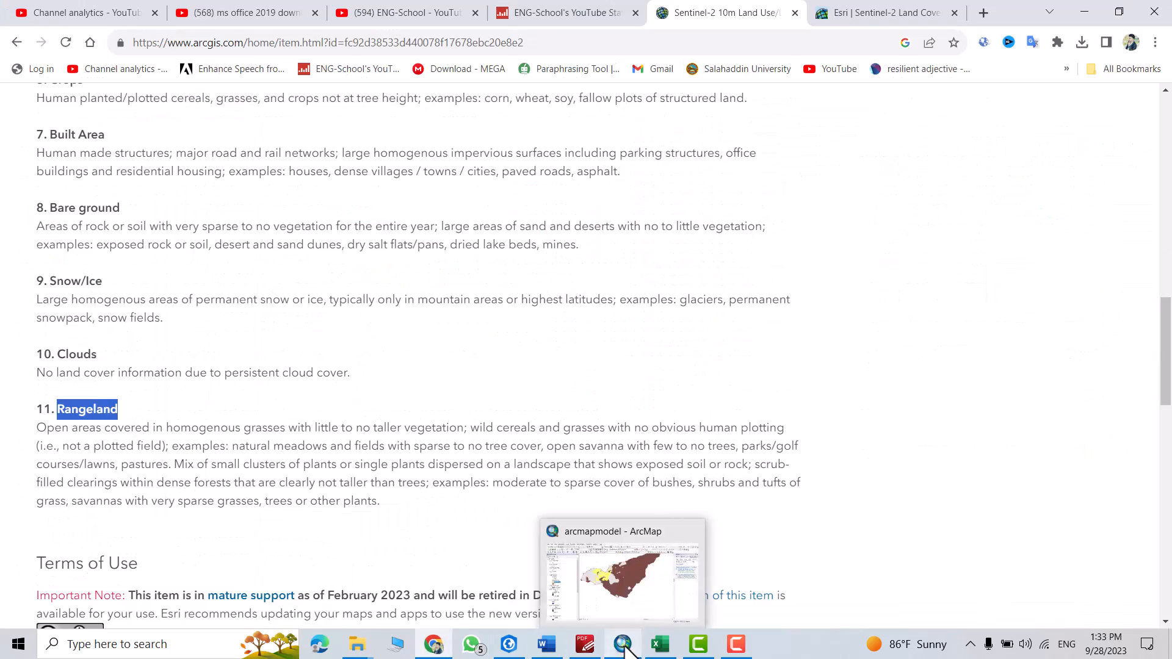
click(621, 572)
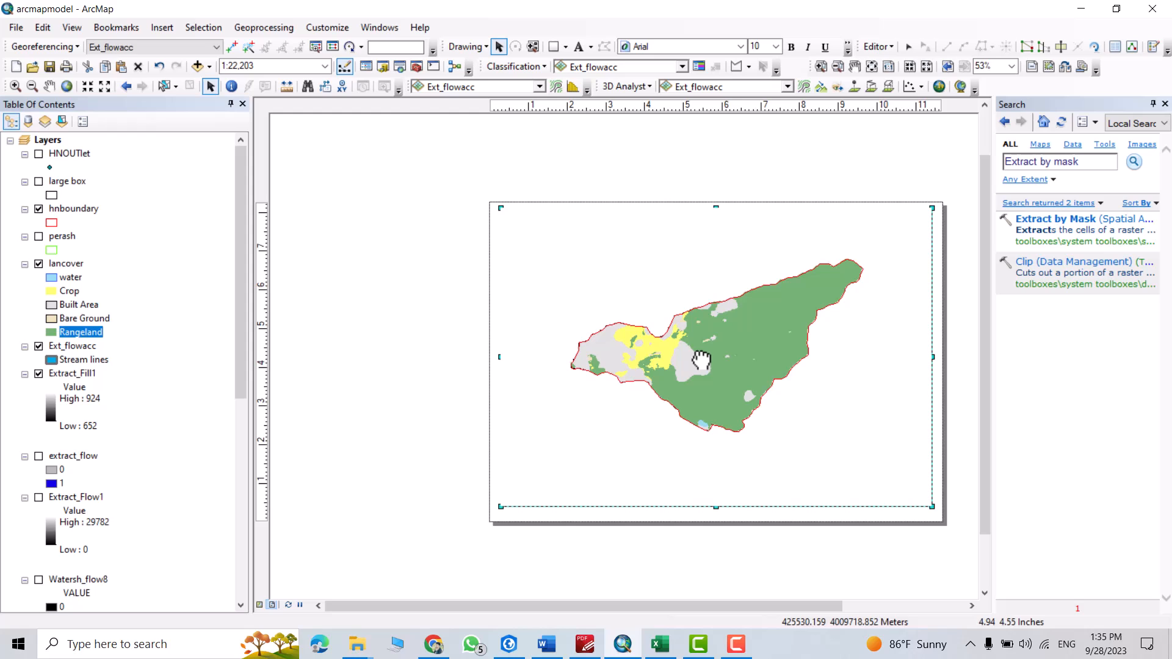
- Insert a layout title reading 'Land Cover'
click(161, 27)
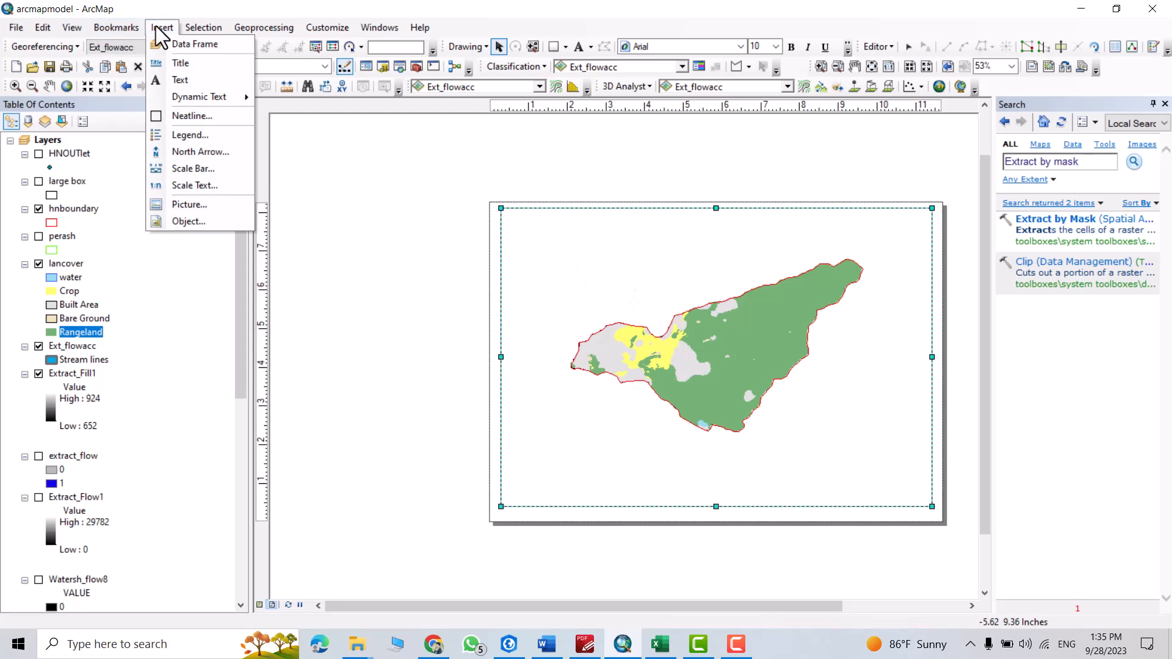
click(180, 63)
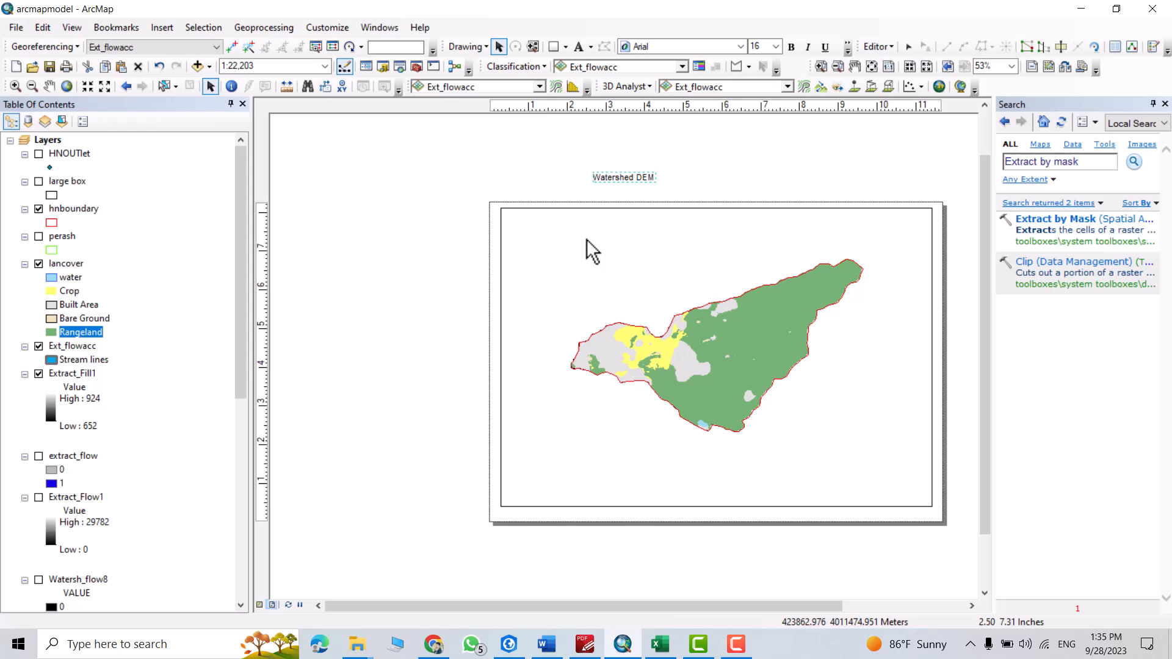
double_click(623, 177)
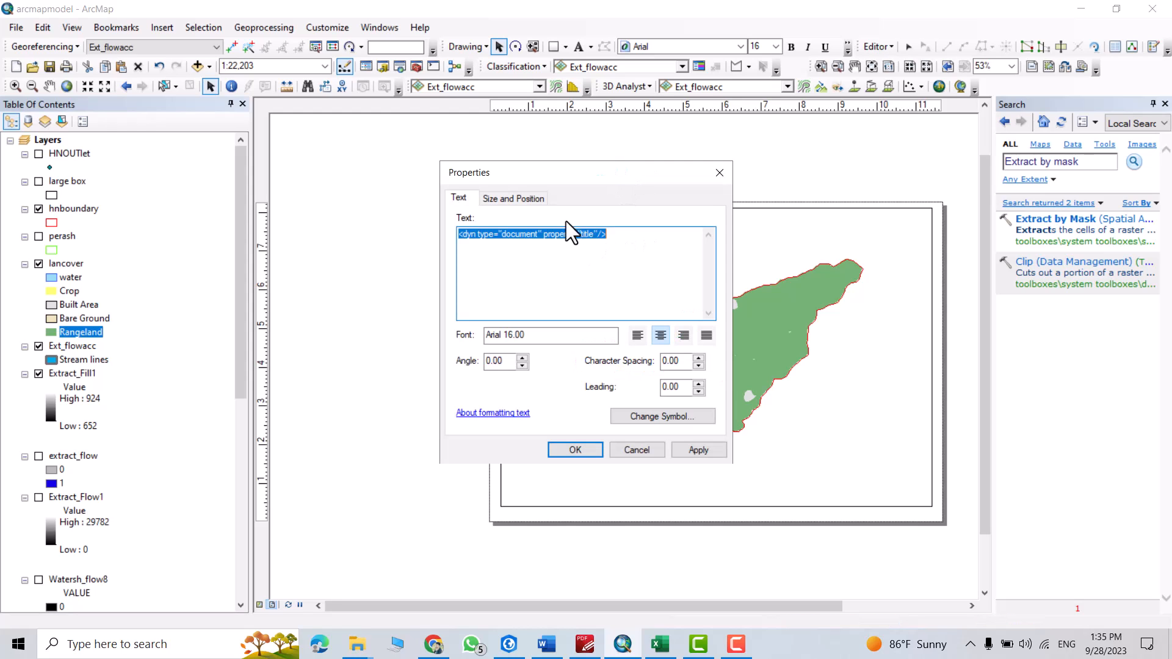
text(Land Co)
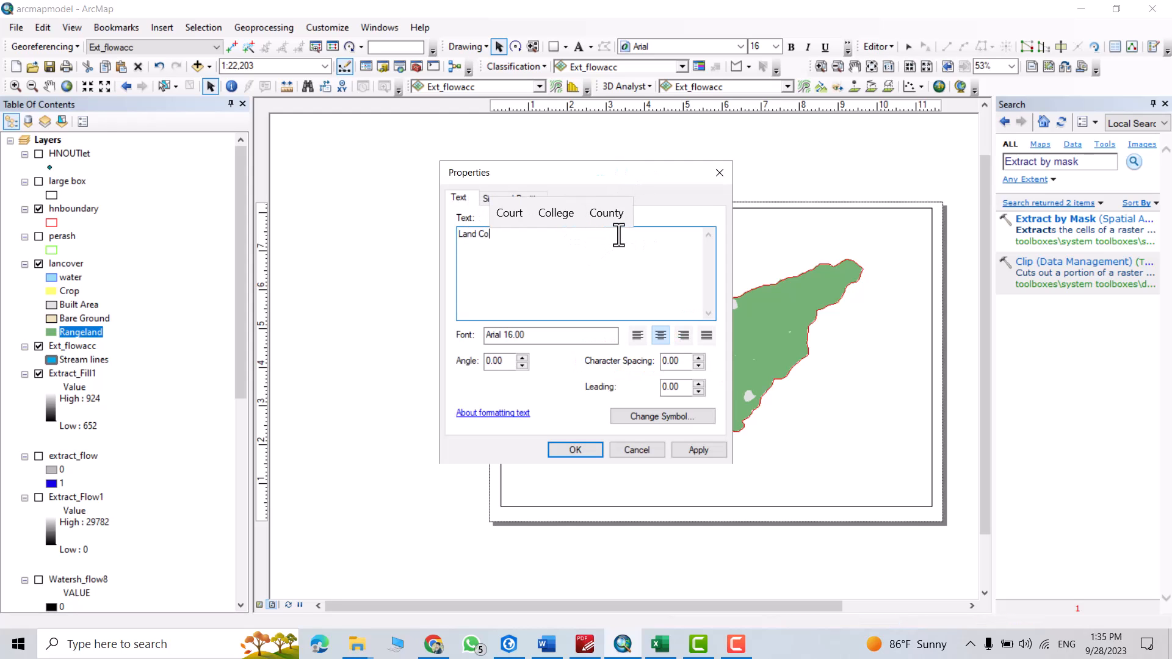
click(574, 449)
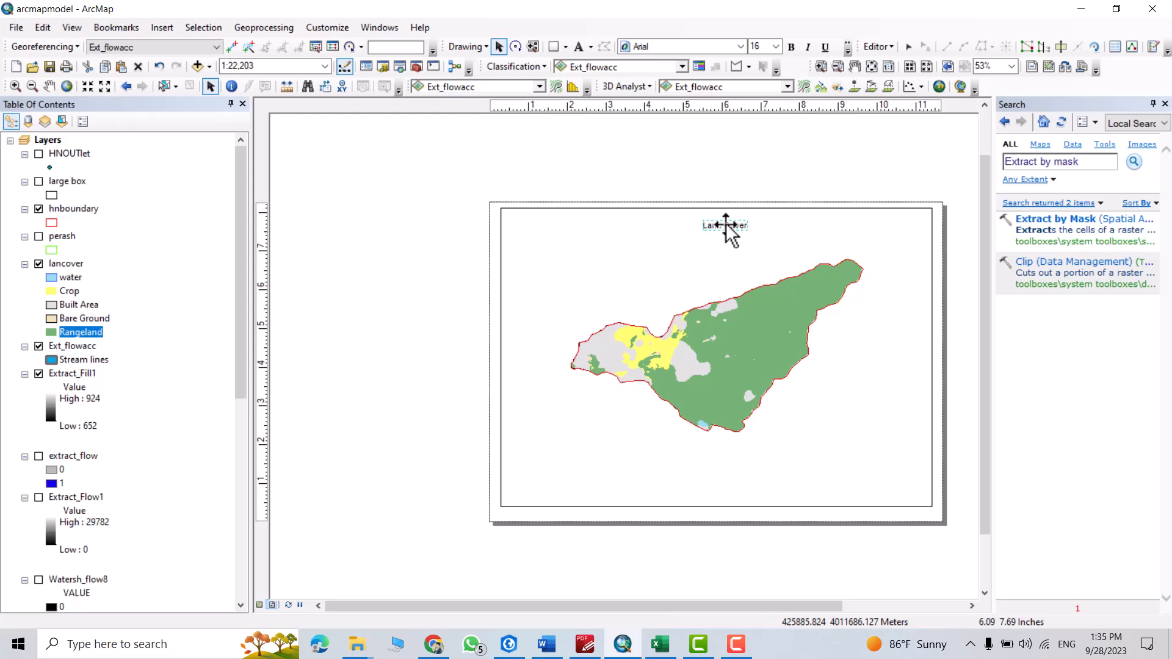
- Enlarge the title font to 24 points
double_click(723, 225)
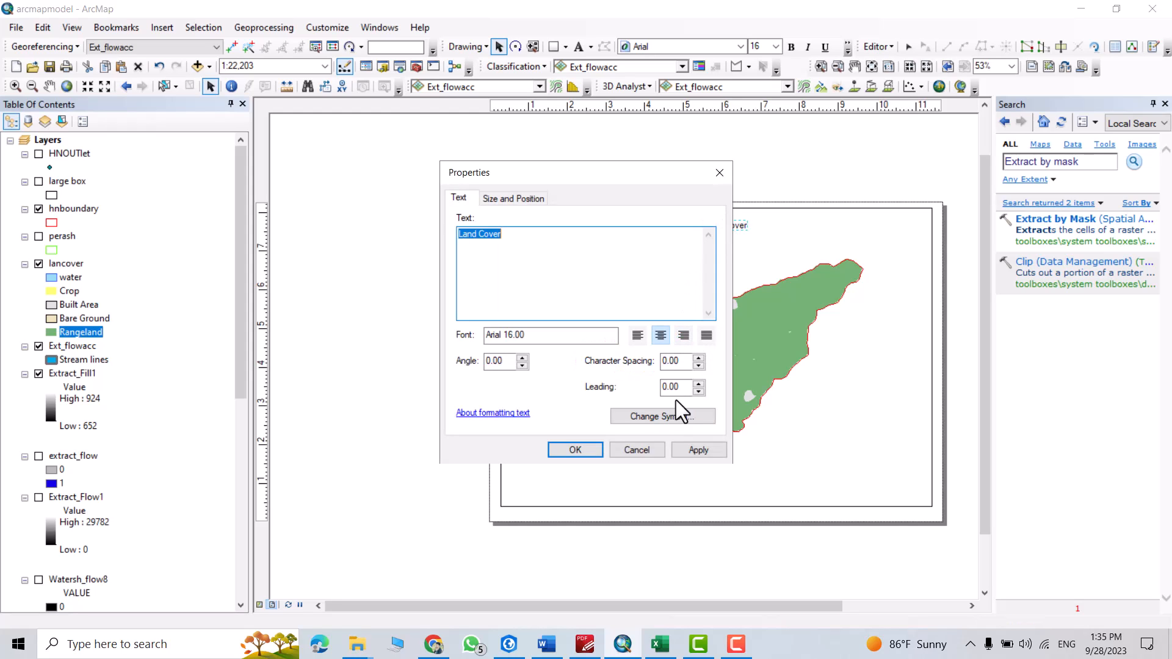
click(661, 417)
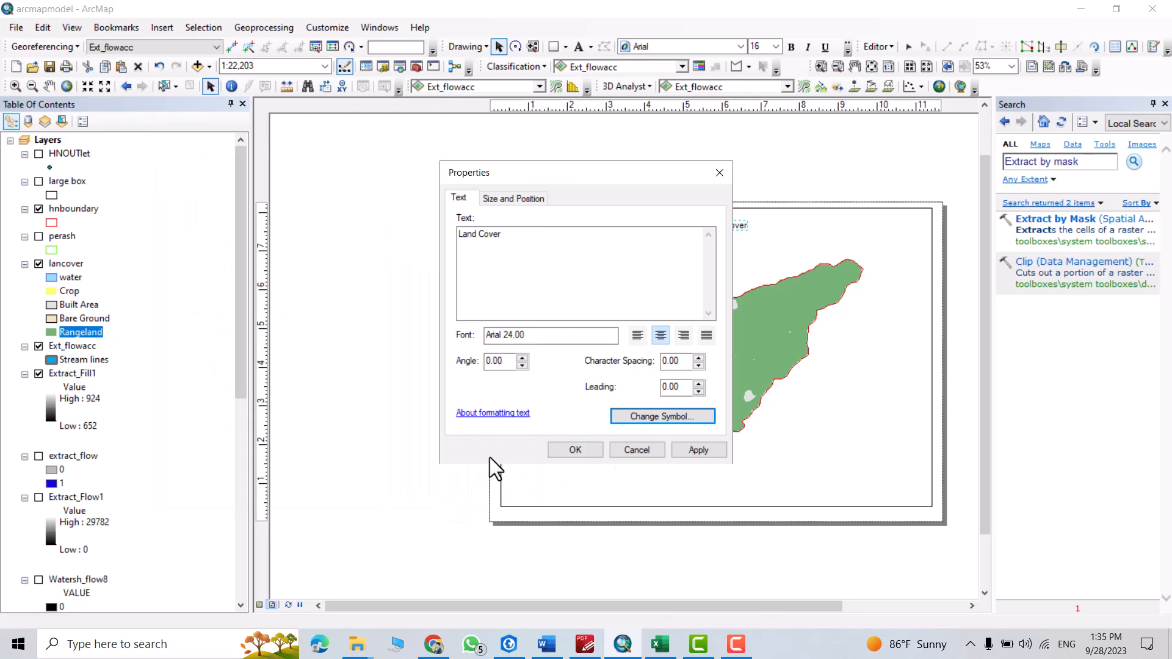
click(575, 449)
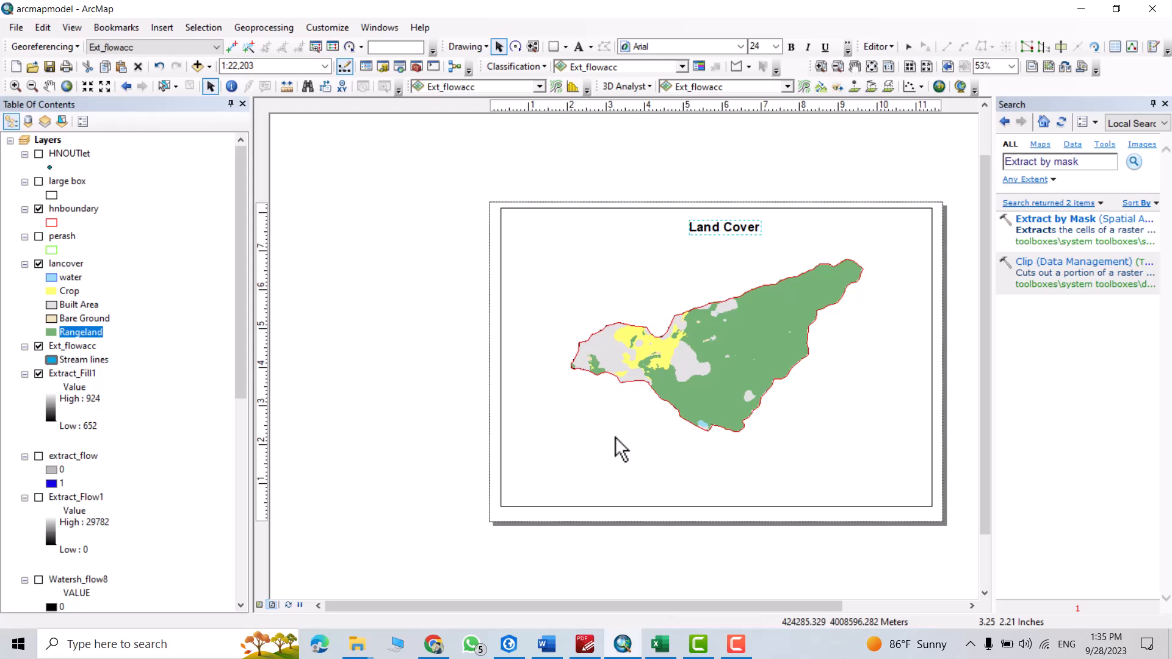
- Start a legend, removing hnboundary, Ext_flowacc and Extract_Fill1 from its items
click(162, 27)
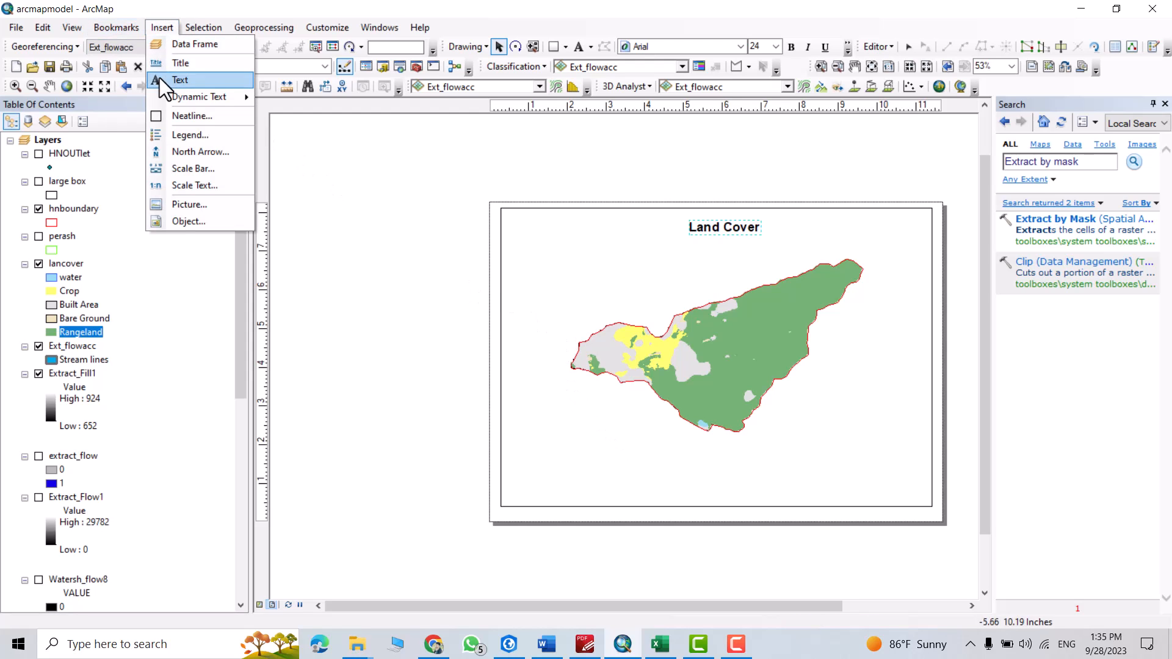
click(190, 136)
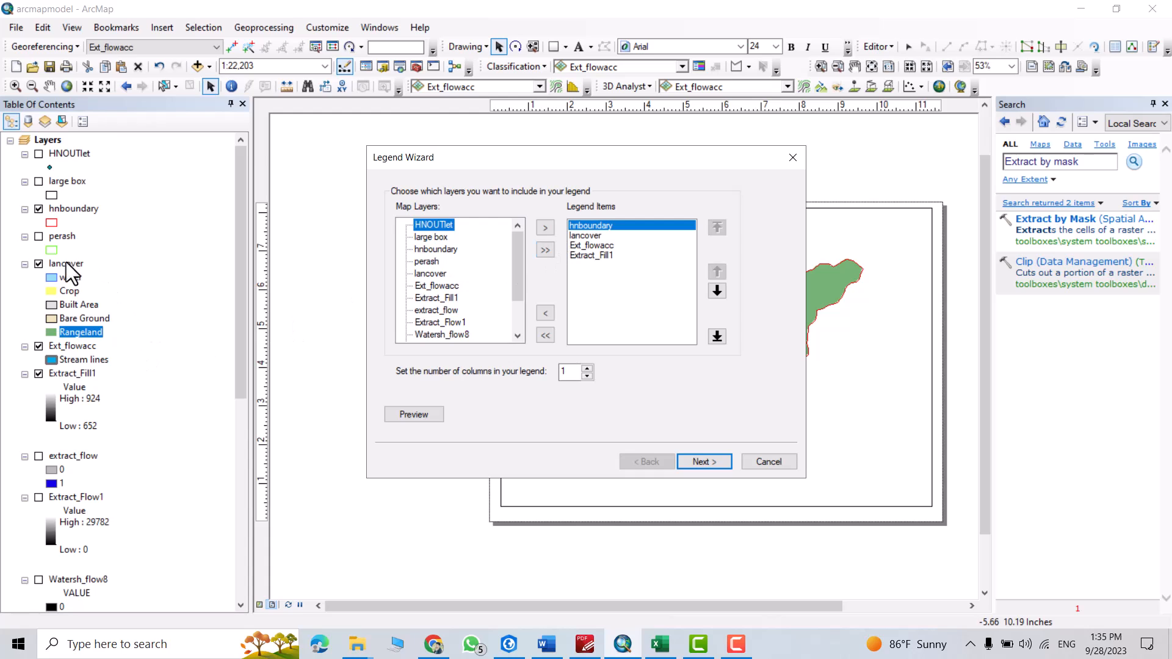
click(545, 313)
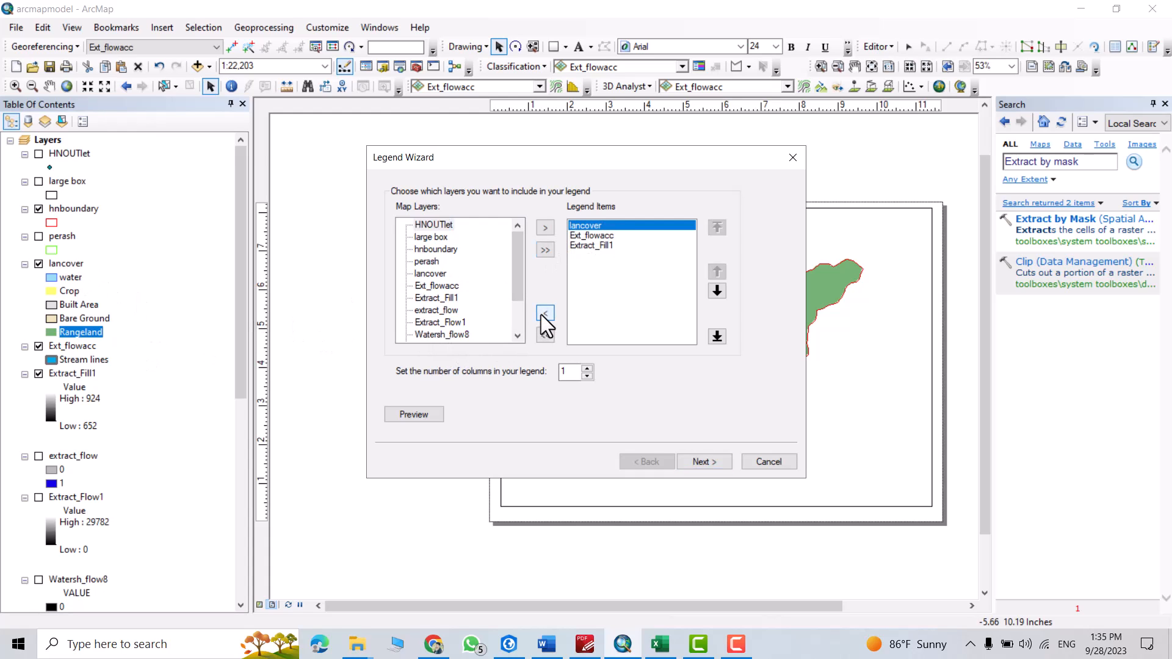
click(545, 312)
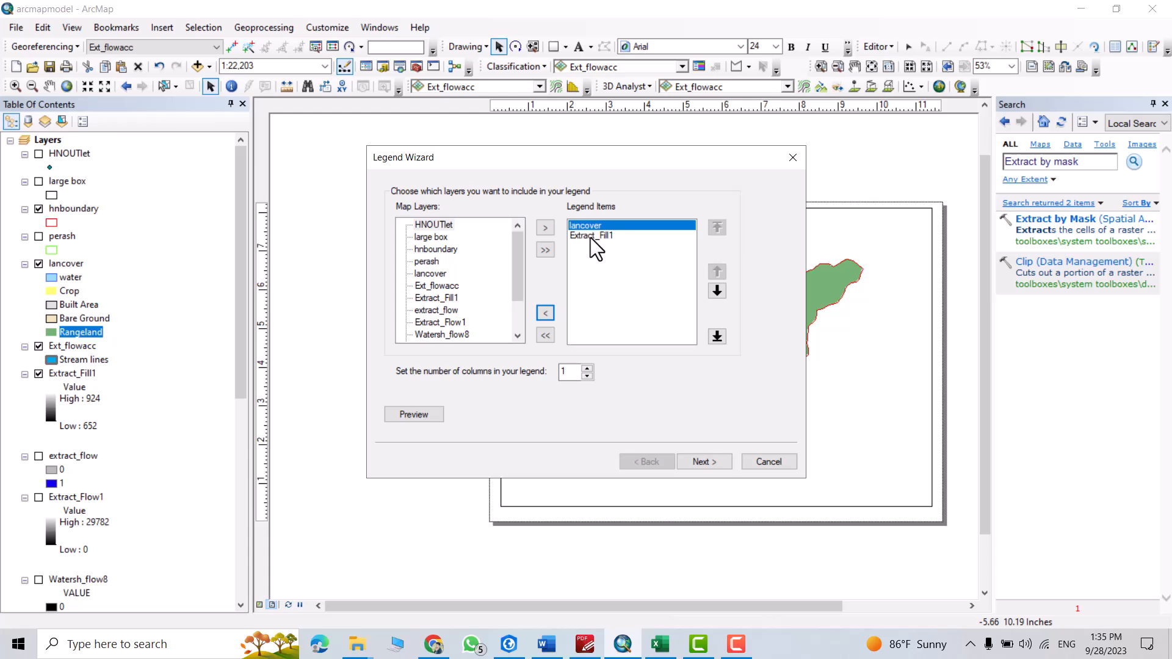
click(545, 312)
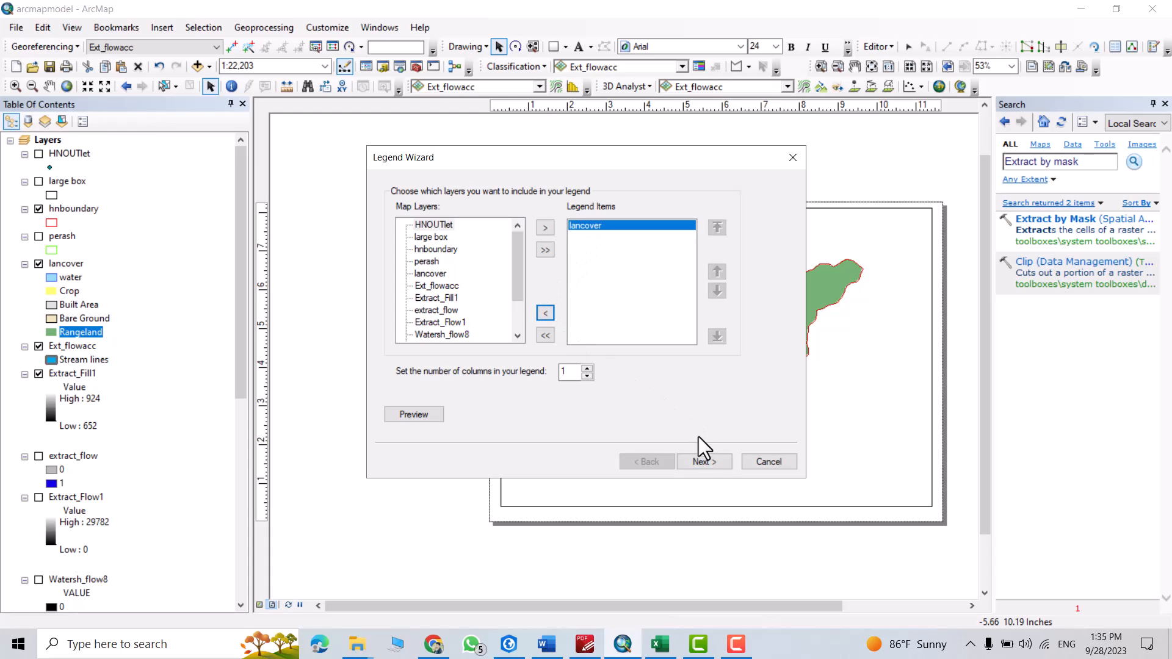
- Finish the legend wizard with the legend title 'Land Cover'
click(702, 462)
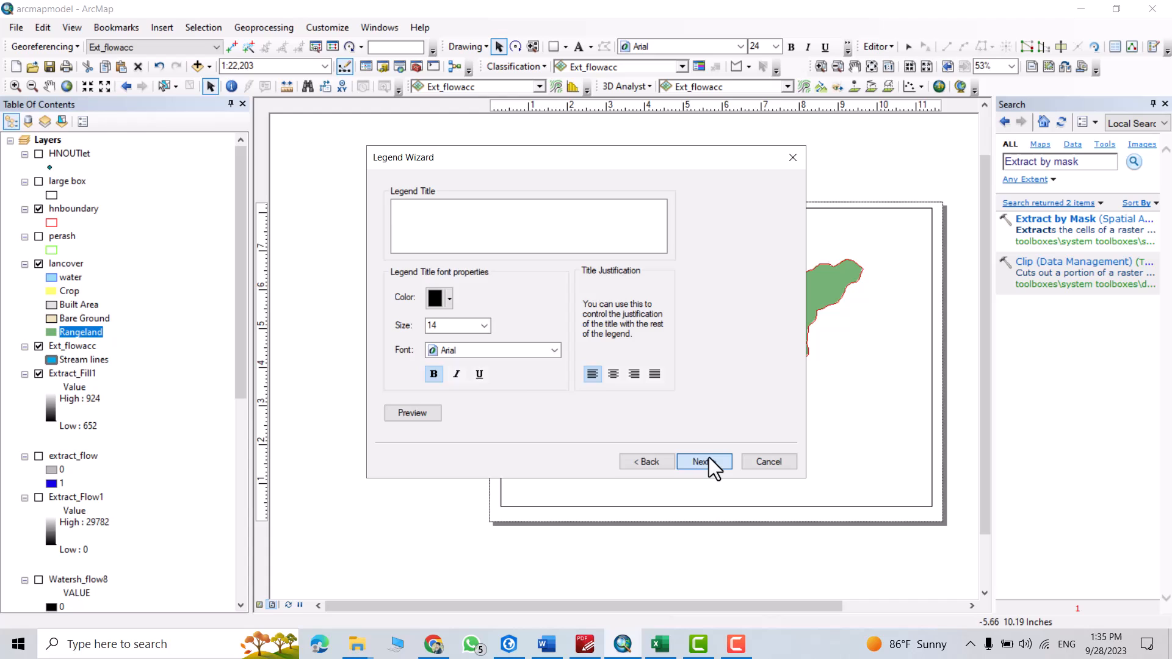
click(702, 462)
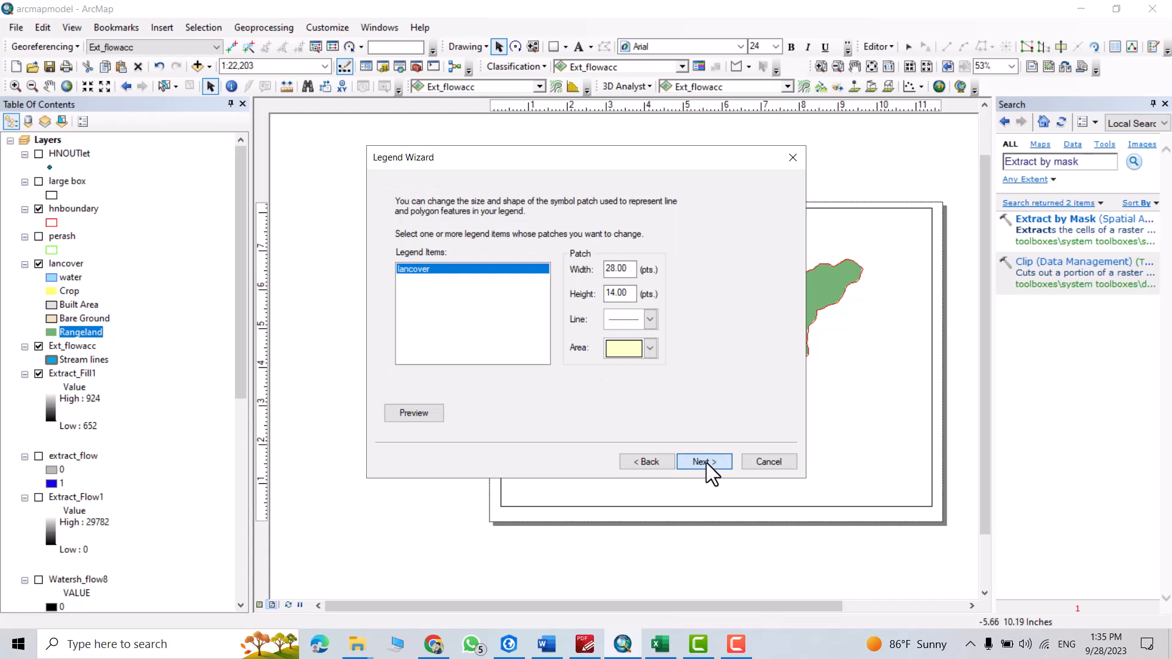
click(700, 462)
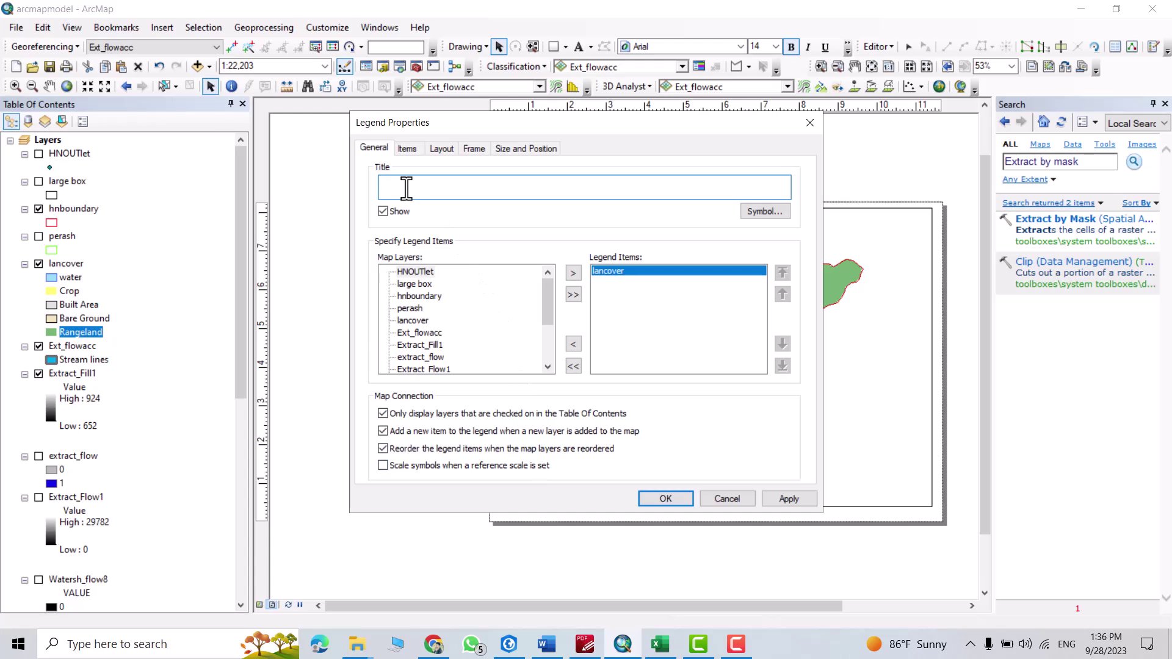
text(L)
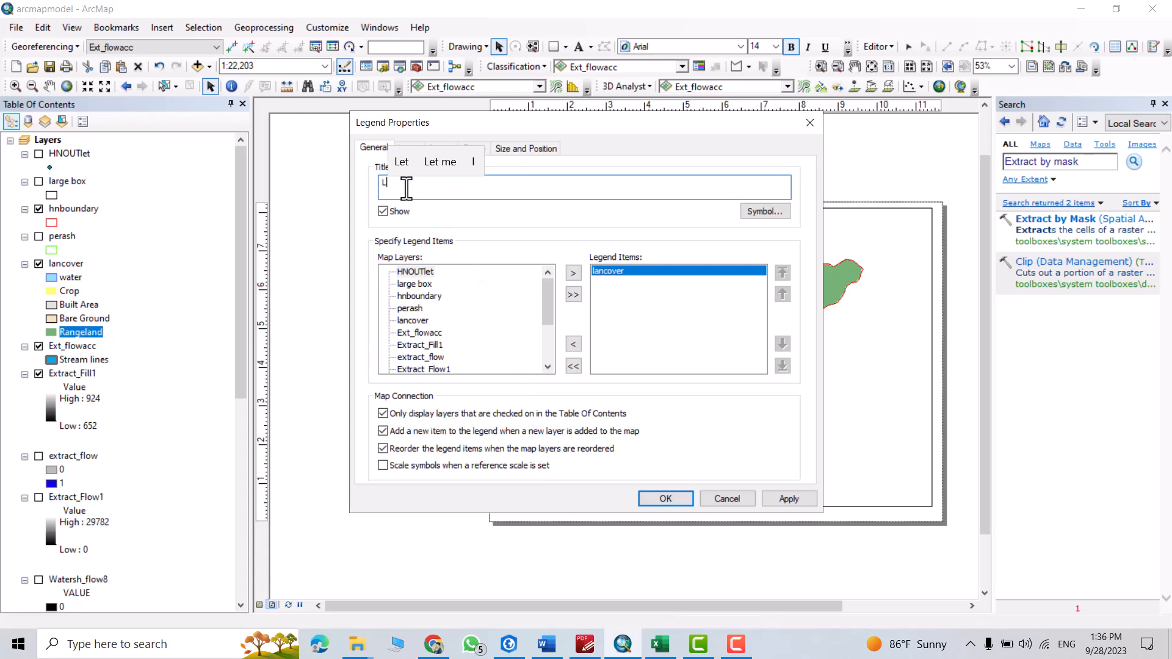
text(and Cover)
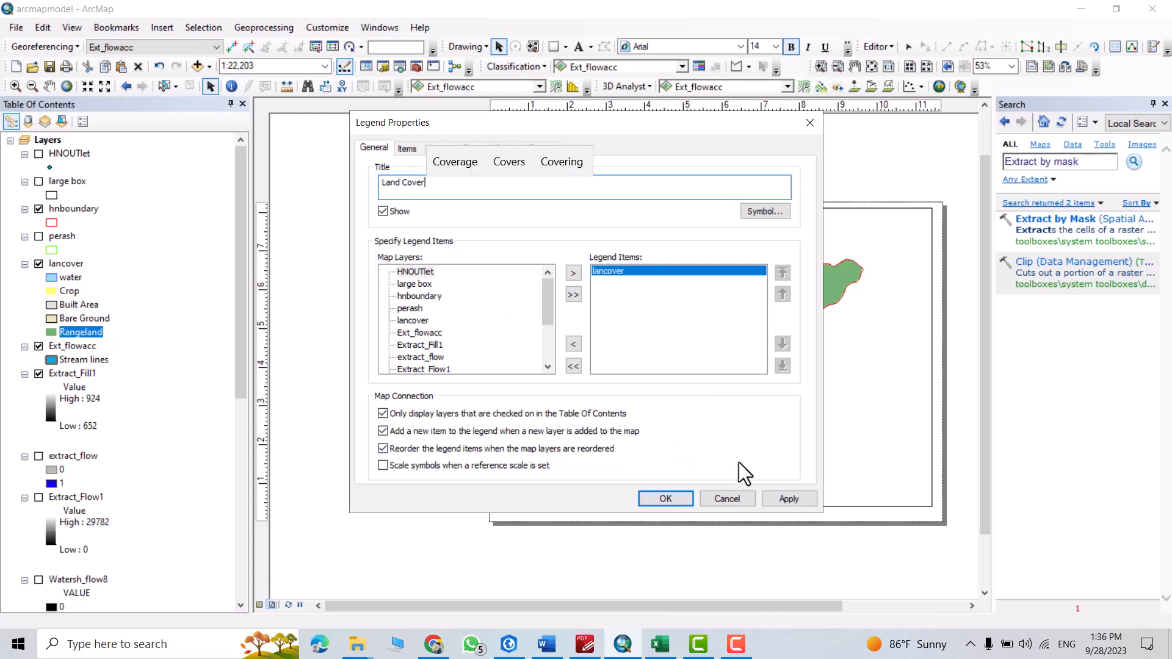
click(663, 499)
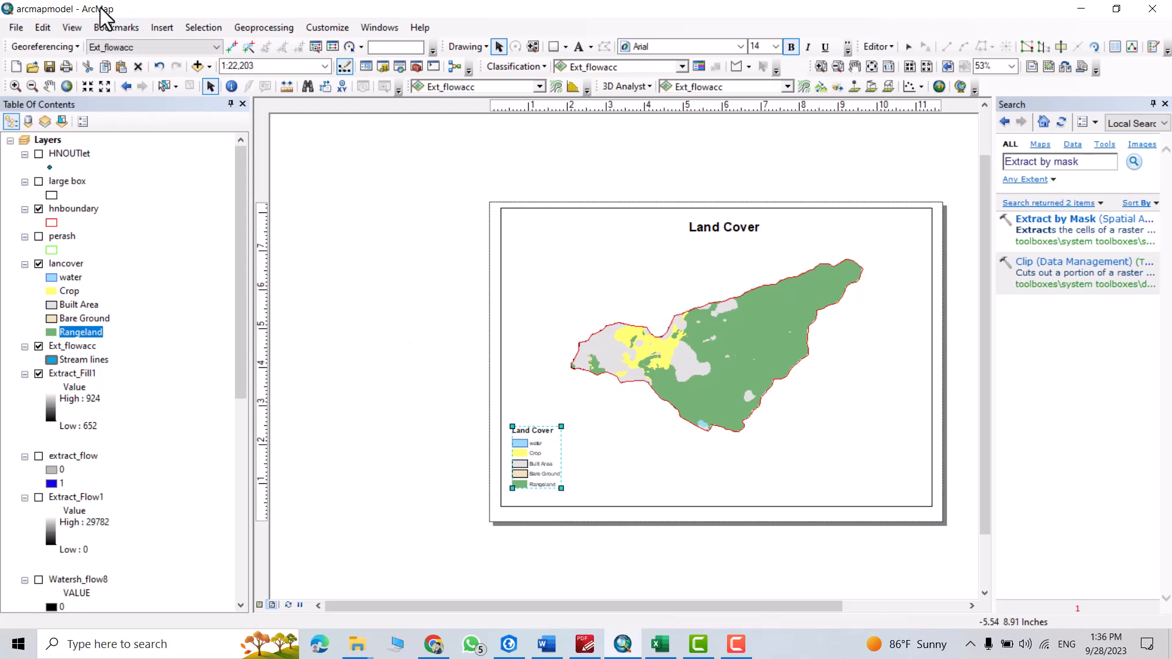
- Insert a Stepped Scale Line metric scale bar in kilometres
click(162, 27)
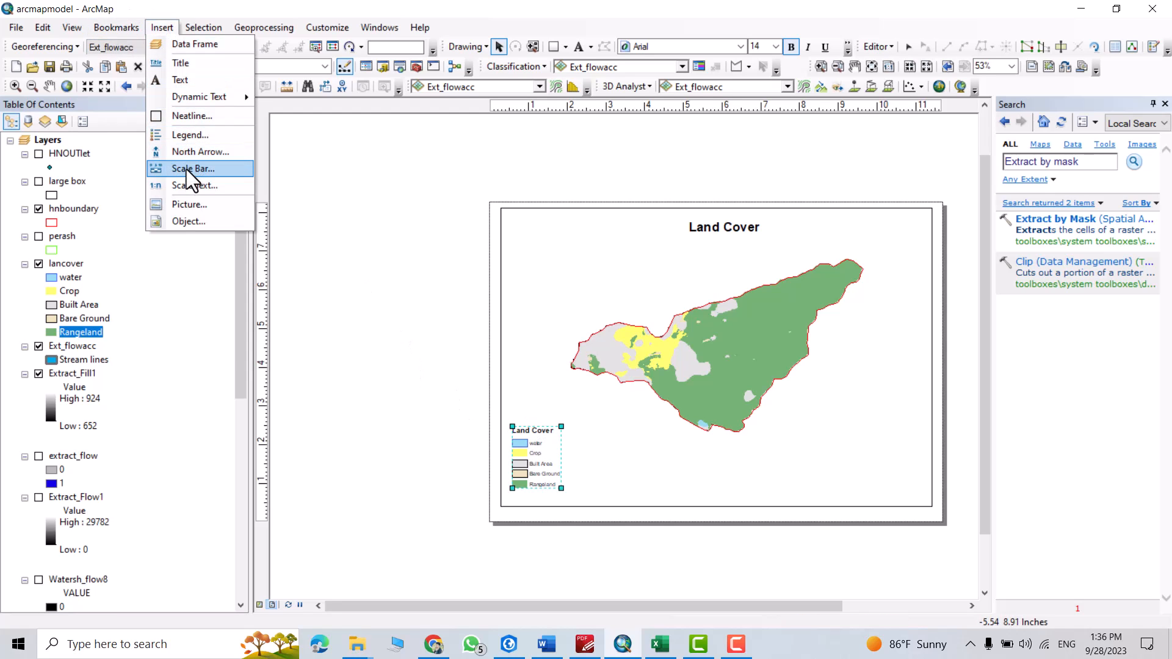
click(193, 169)
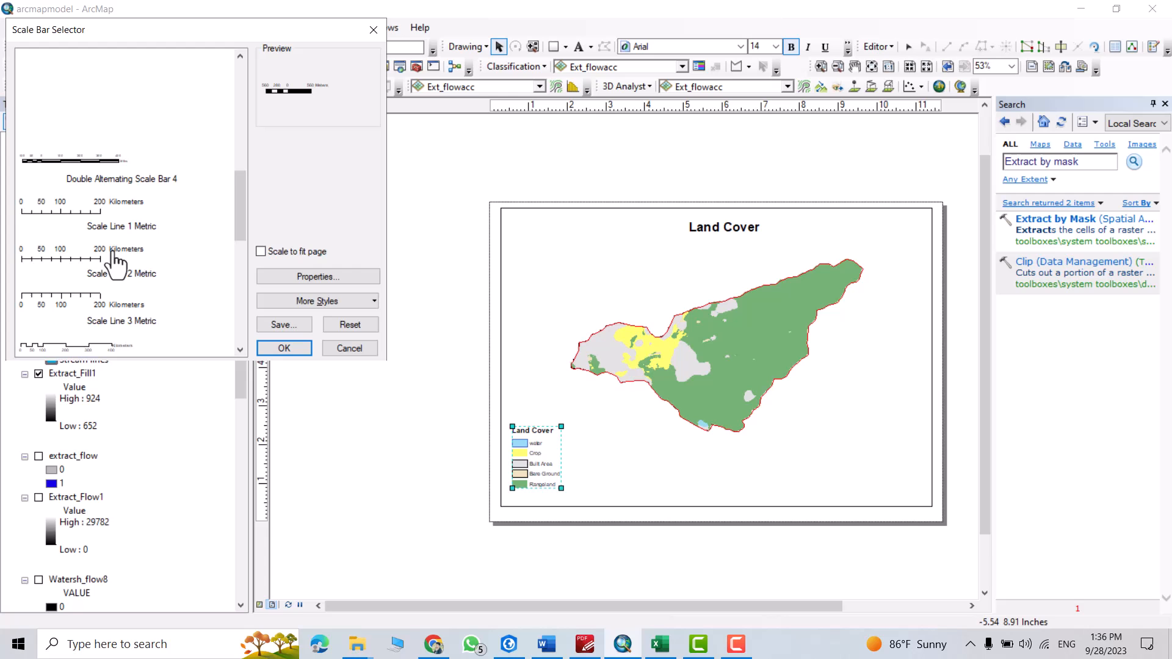
scroll(down, 3)
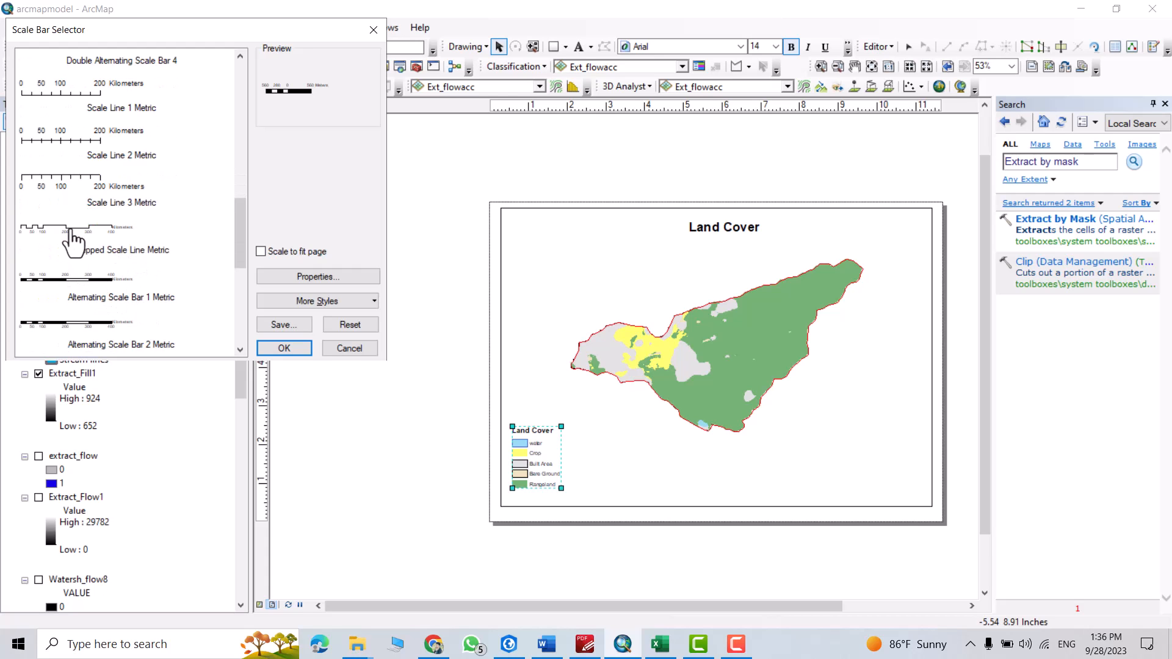
click(284, 349)
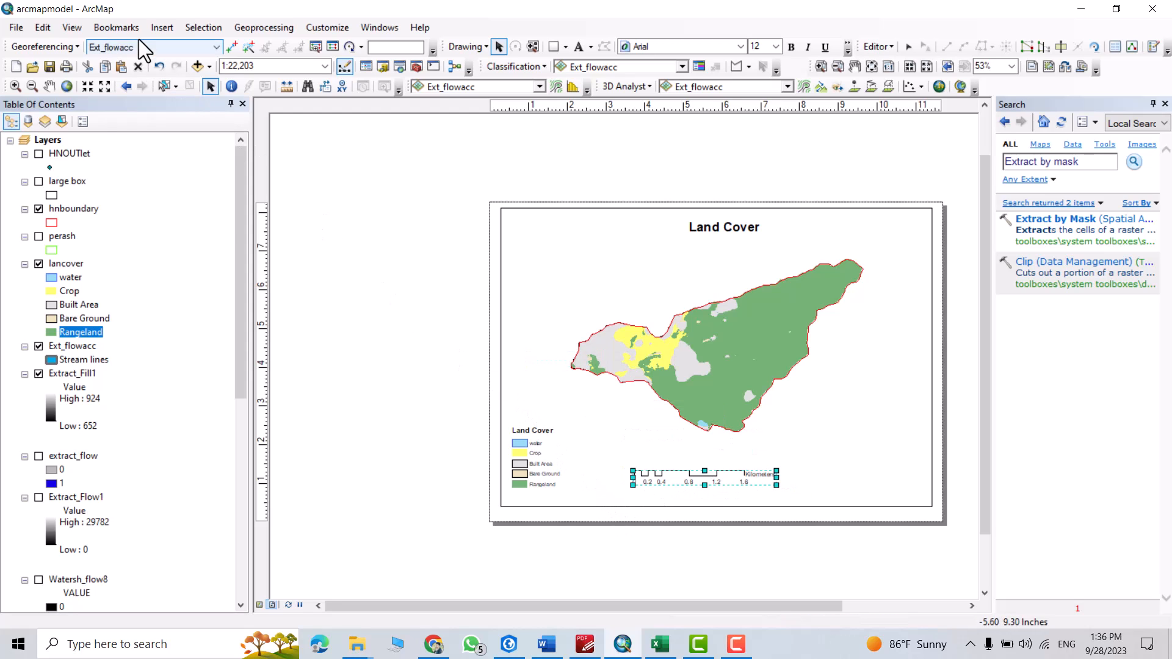
- Insert a compass-rose style north arrow on the layout
click(161, 27)
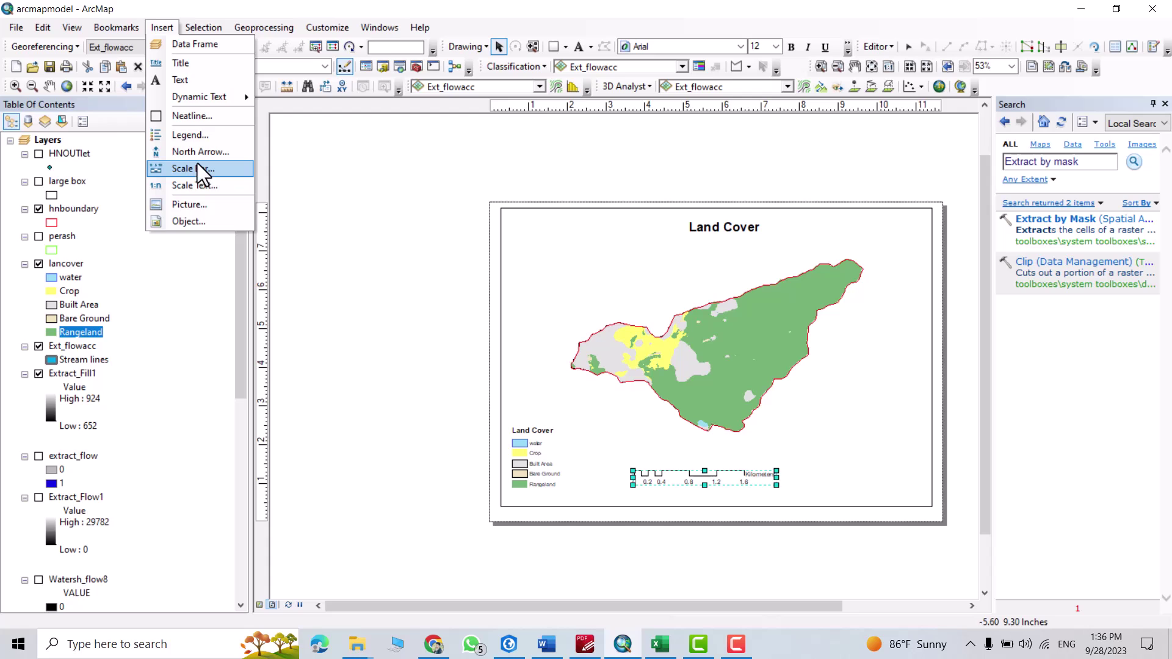
click(200, 152)
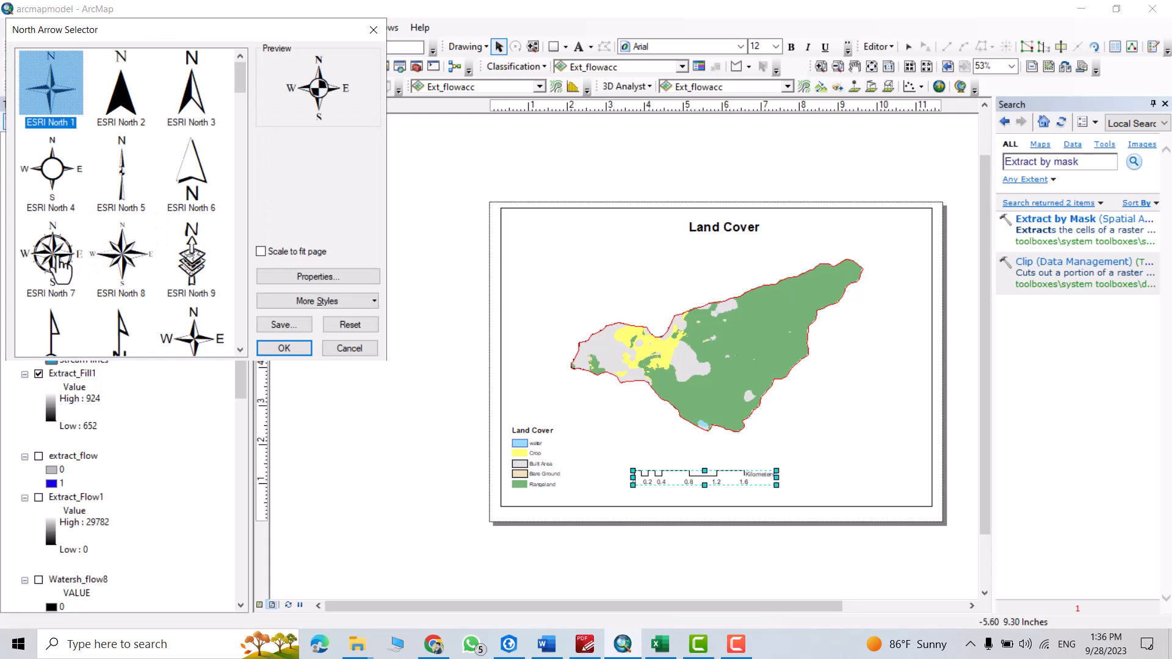
click(283, 348)
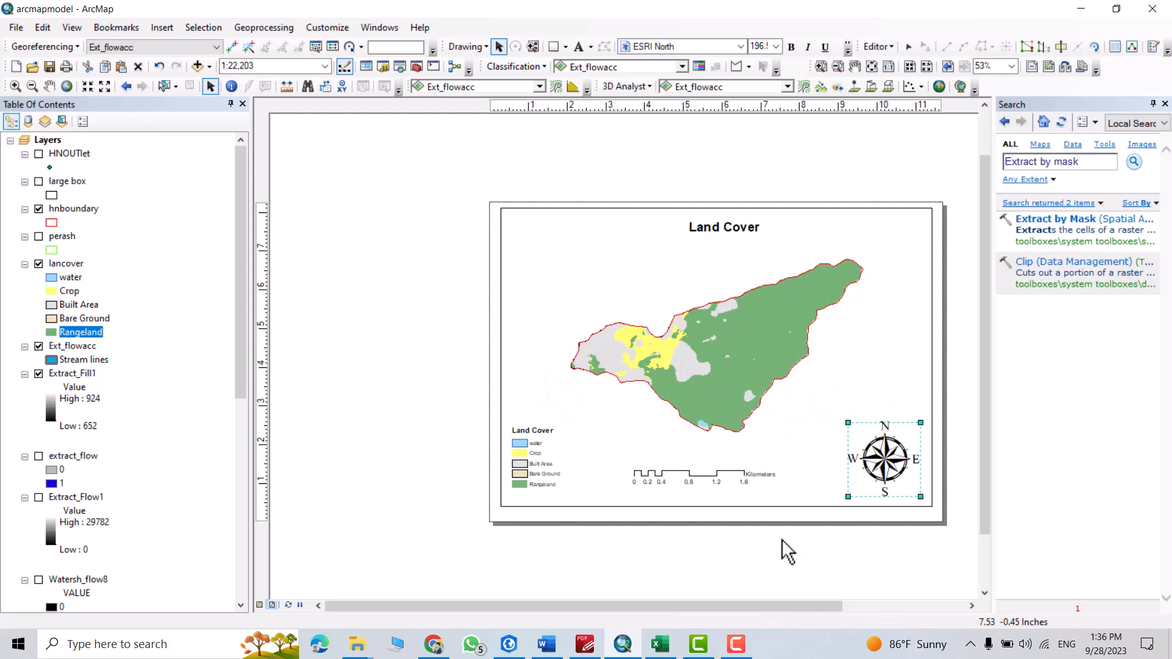
mouse_move(667, 355)
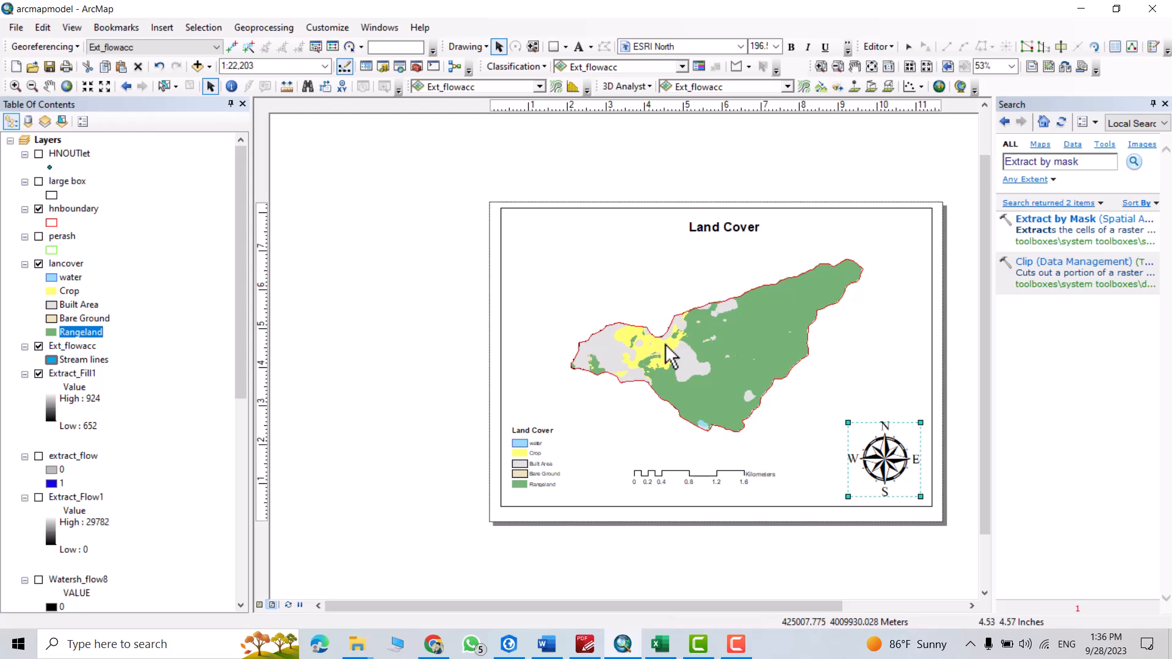
mouse_move(669, 359)
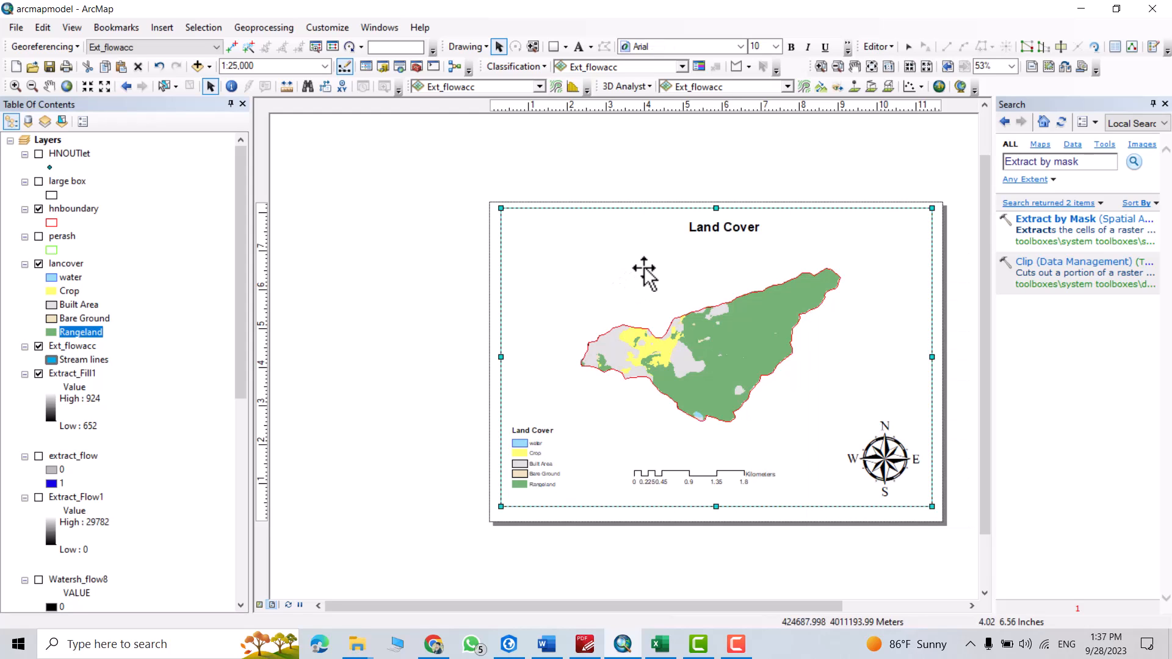
- Add a new Measured Grid with labelled ticks to the data frame properties and apply it
right_click(645, 269)
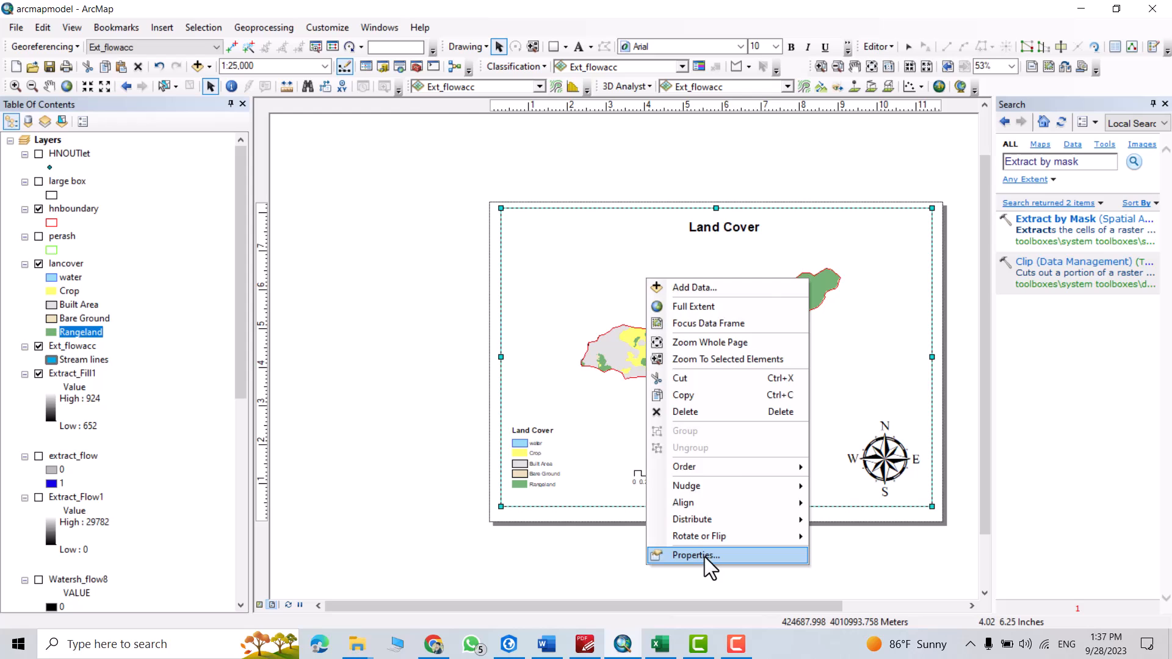
click(693, 556)
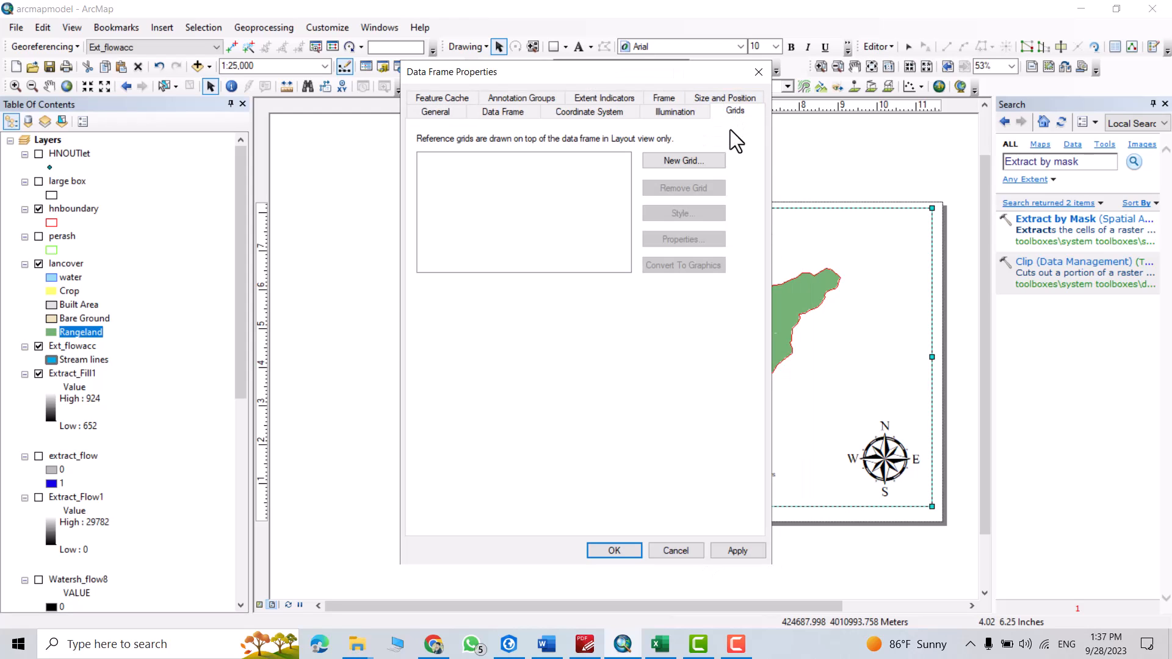
click(682, 160)
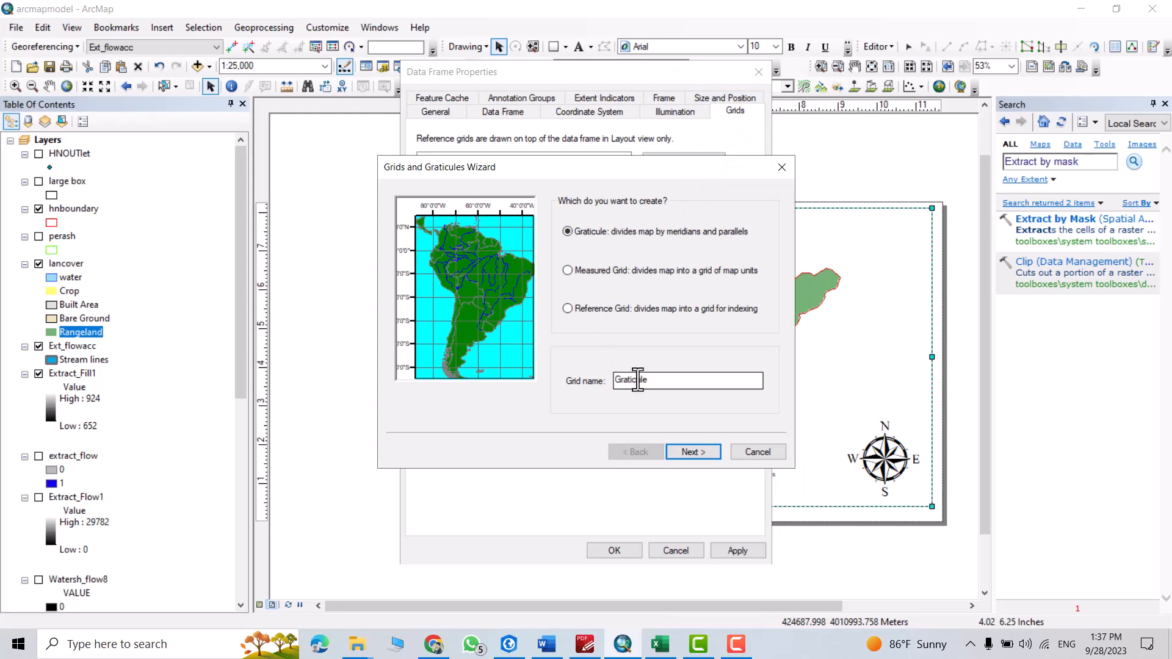
mouse_move(696, 288)
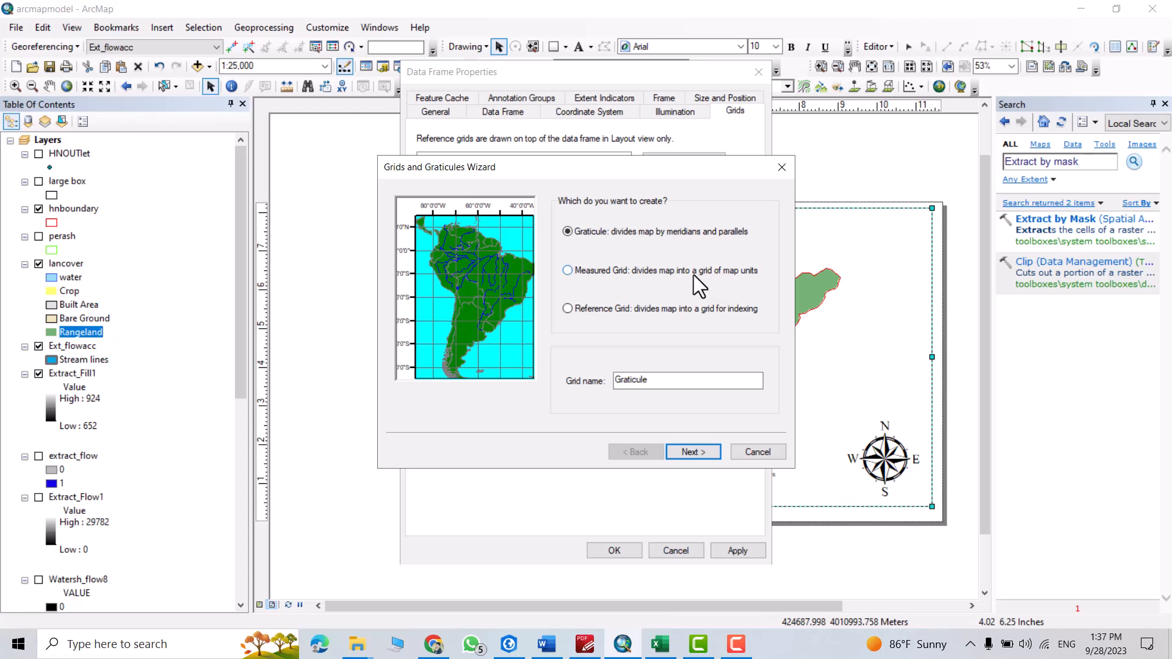
click(569, 270)
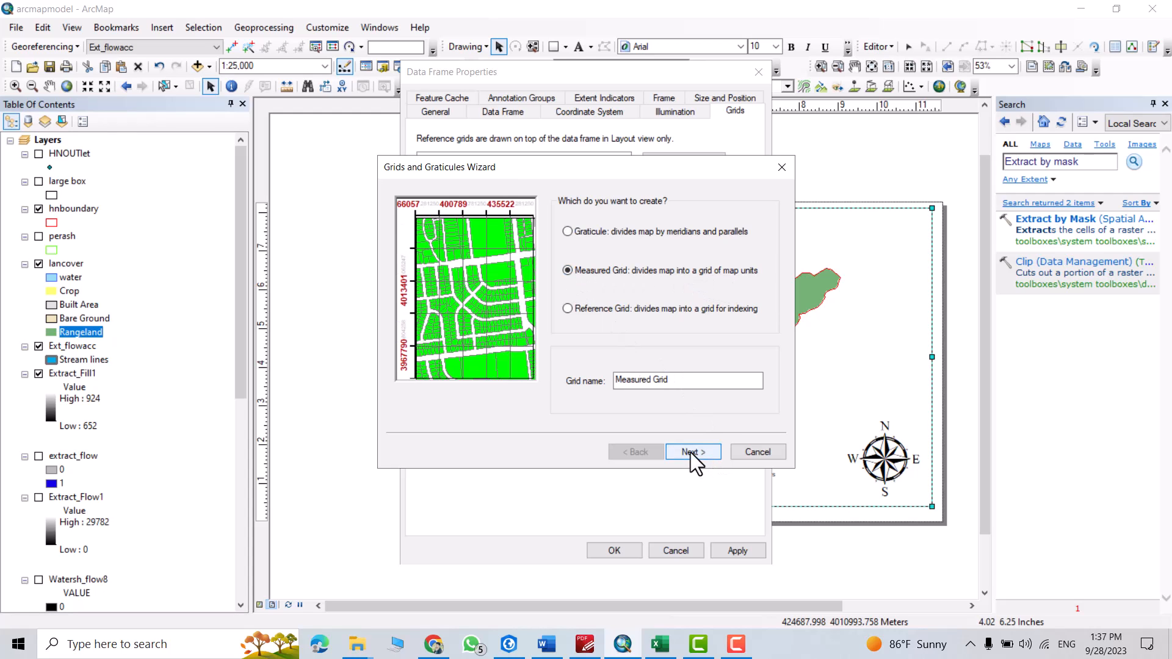
click(691, 451)
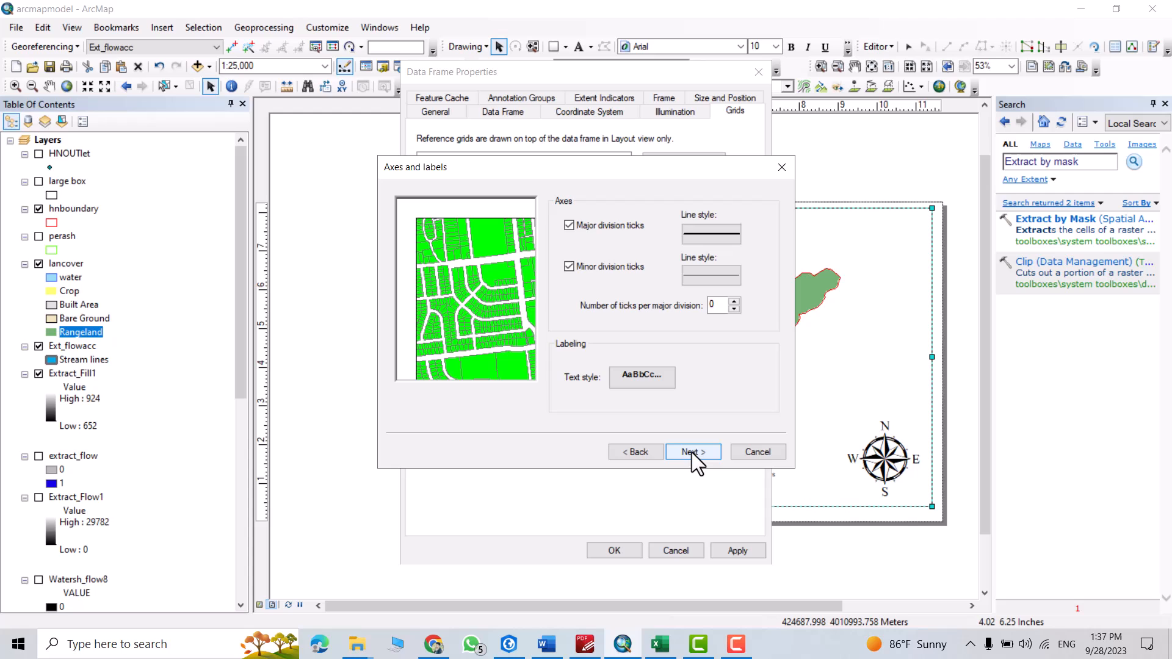
click(692, 452)
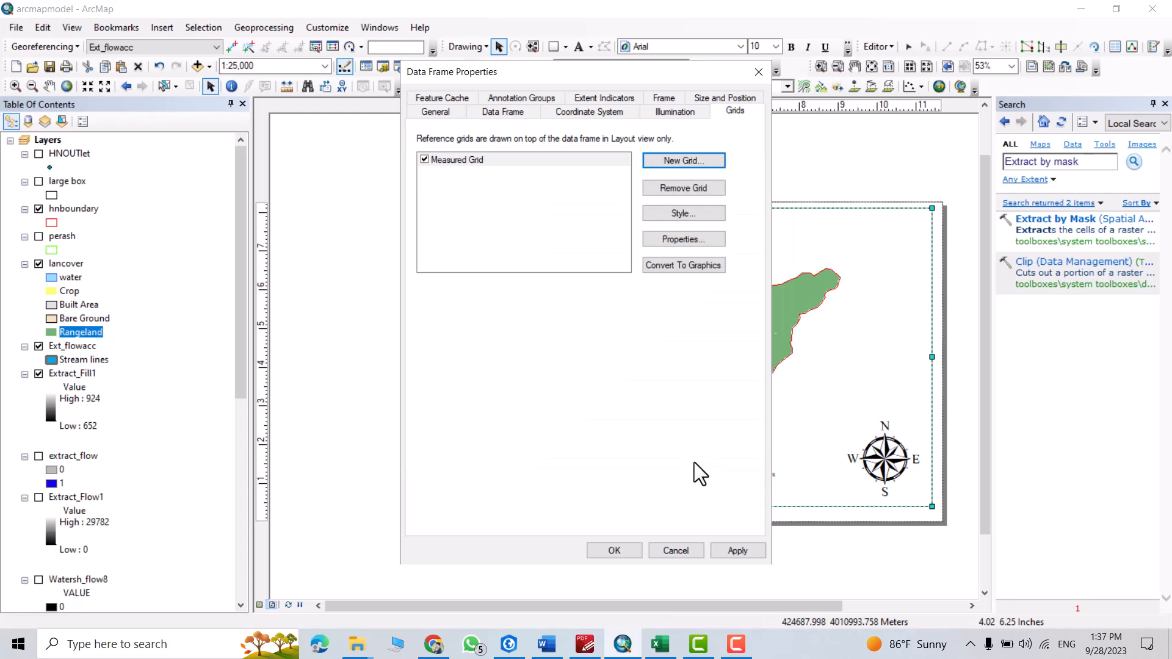
click(736, 550)
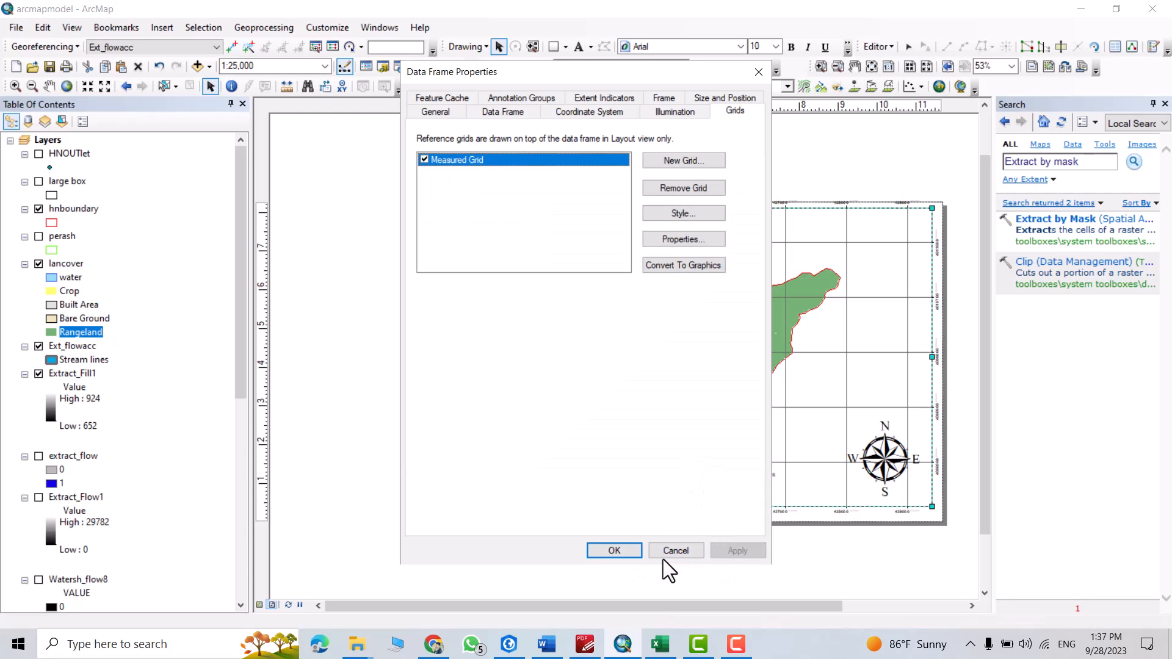
click(613, 550)
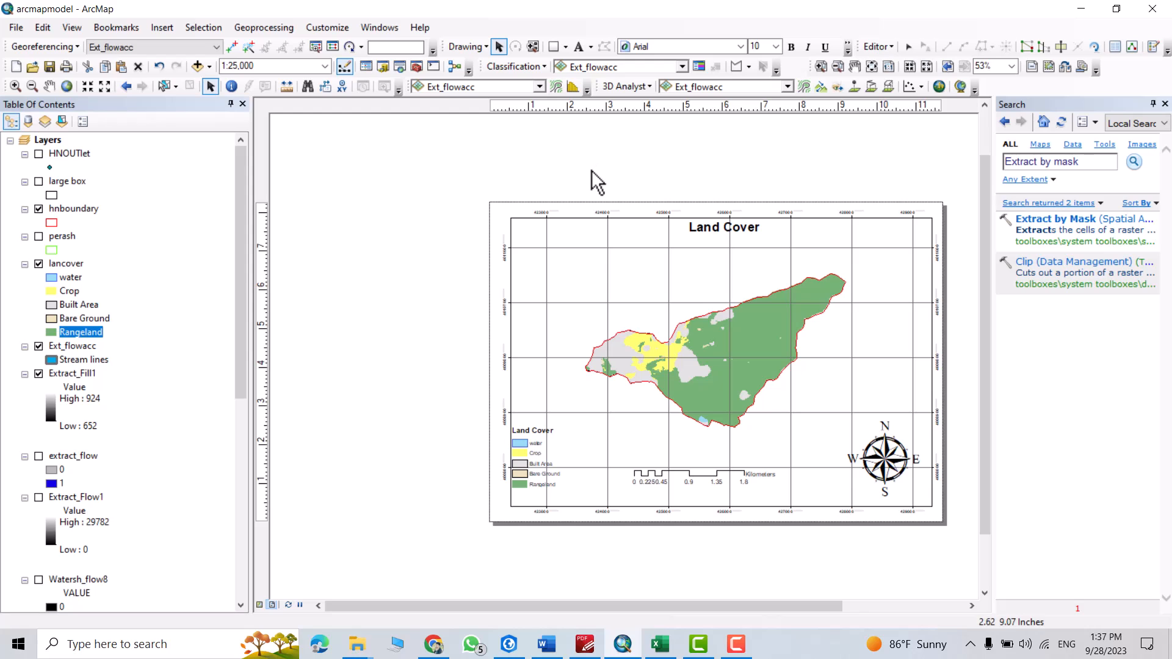
- Export the map layout as a PDF named 'Lancoverpdf' and switch to PDF-XChange
click(15, 26)
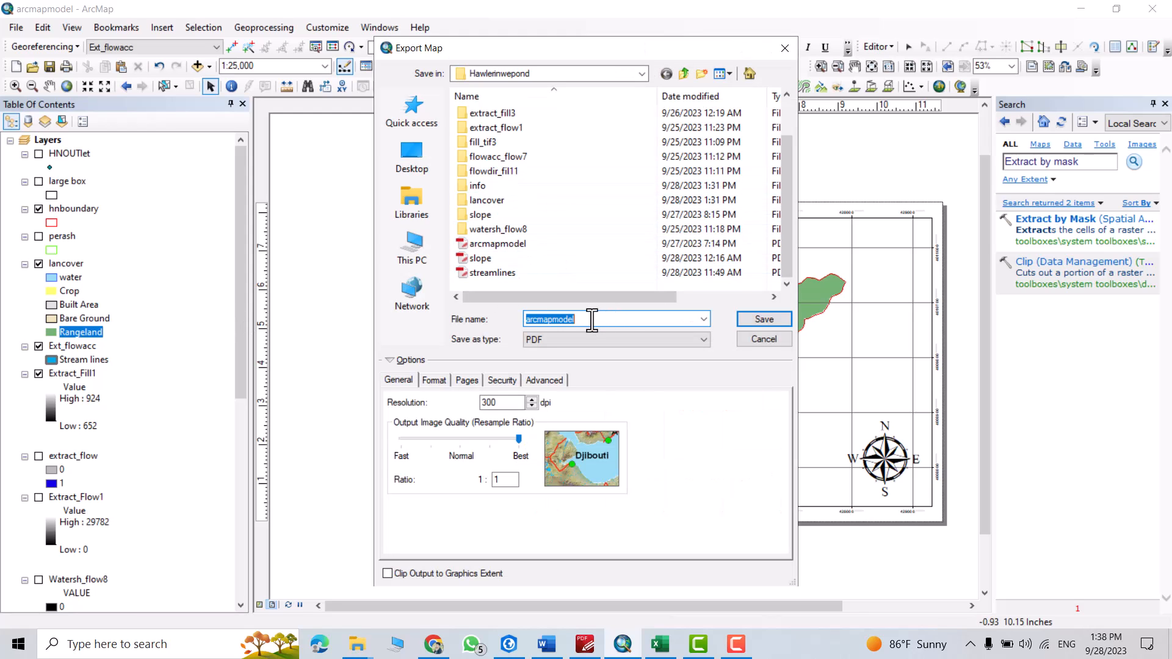
text(Lanc)
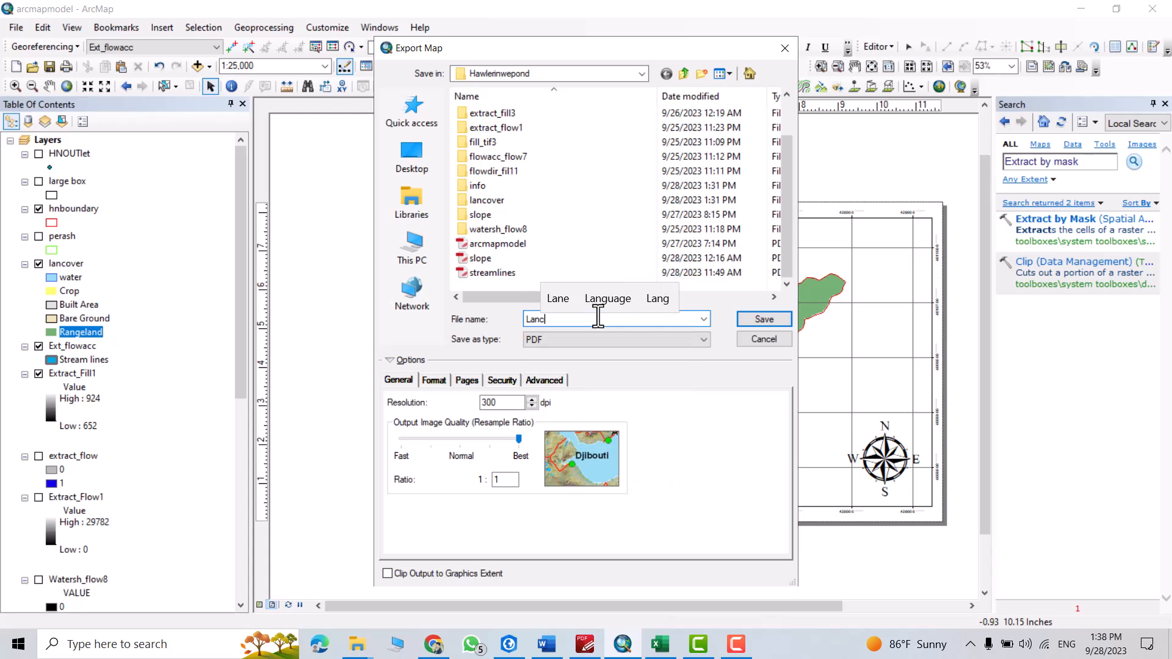
text(overpdf)
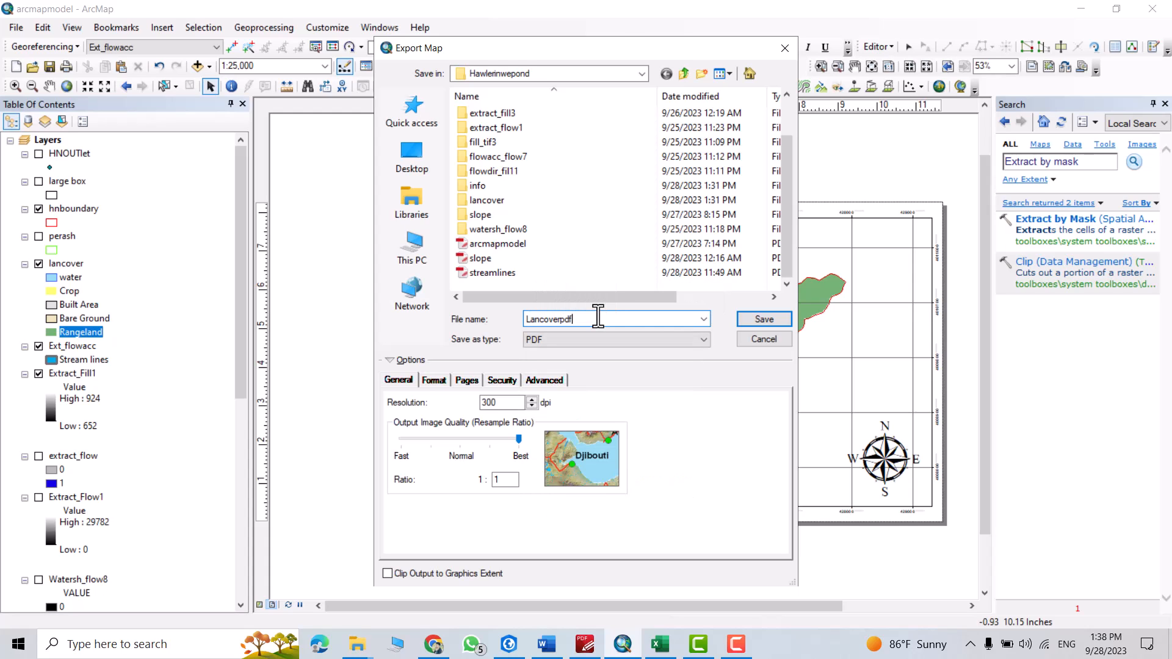
click(763, 319)
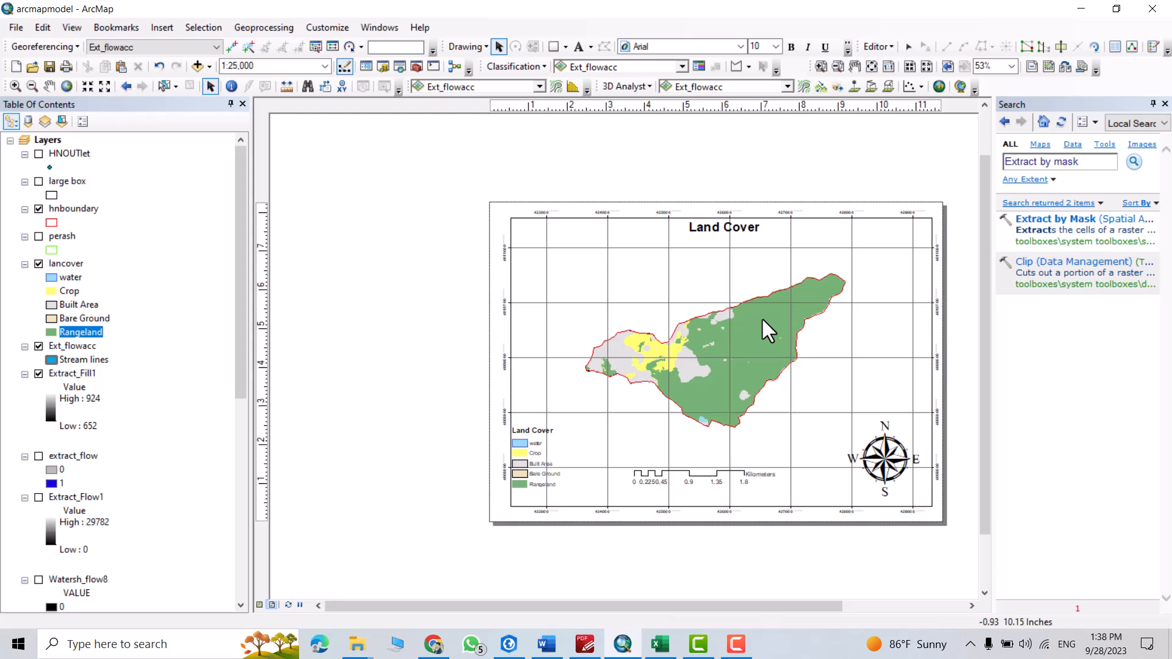
mouse_move(585, 644)
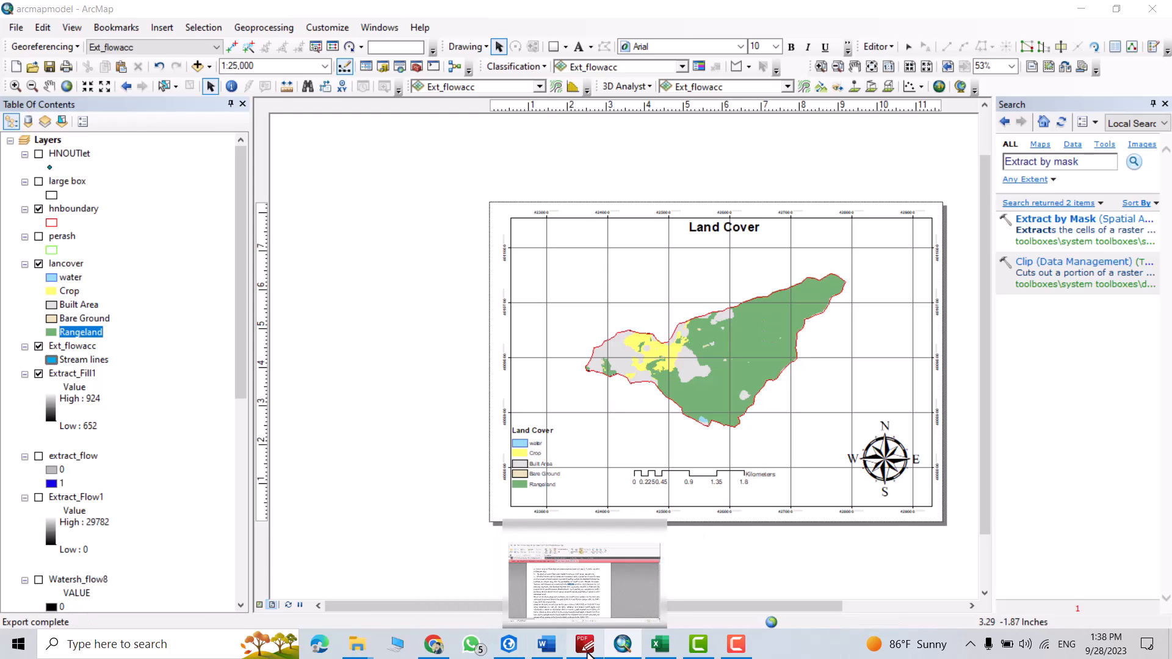
click(585, 643)
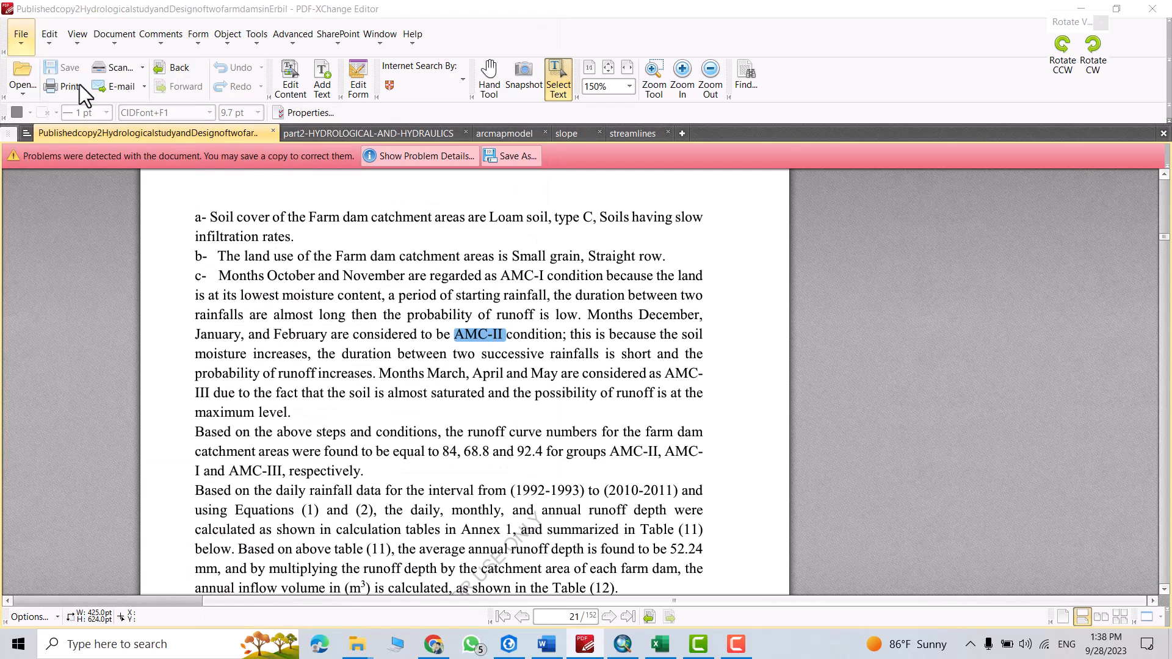
- Open the exported Lancoverpdf file in PDF-XChange Editor
click(22, 73)
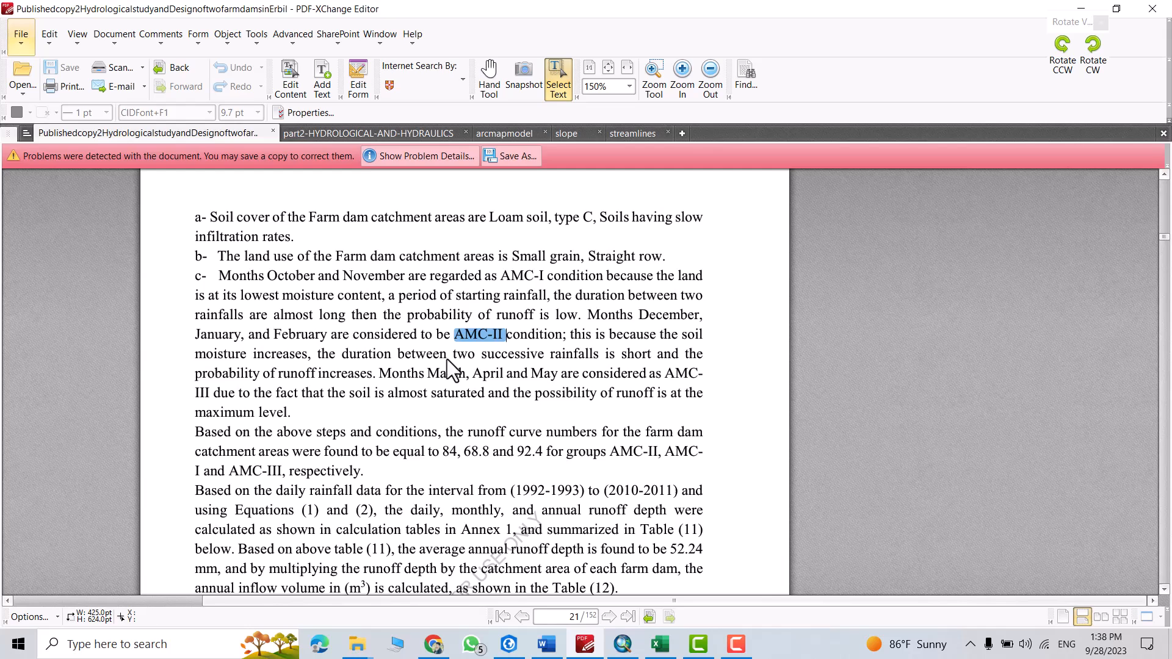
click(702, 133)
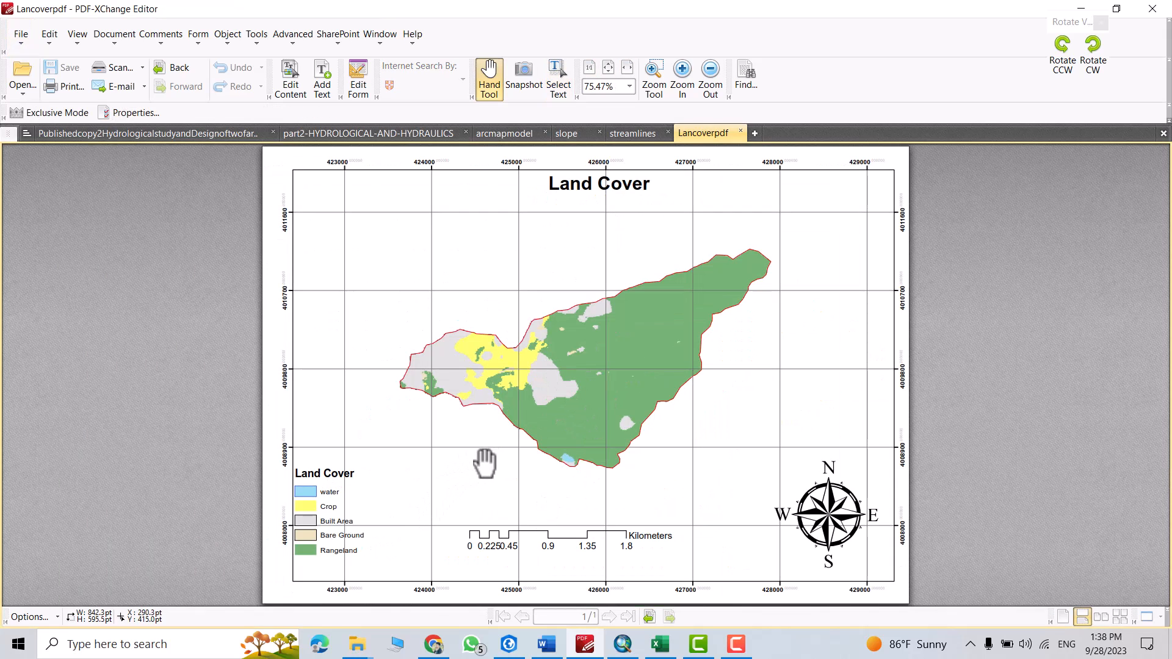
mouse_move(482, 552)
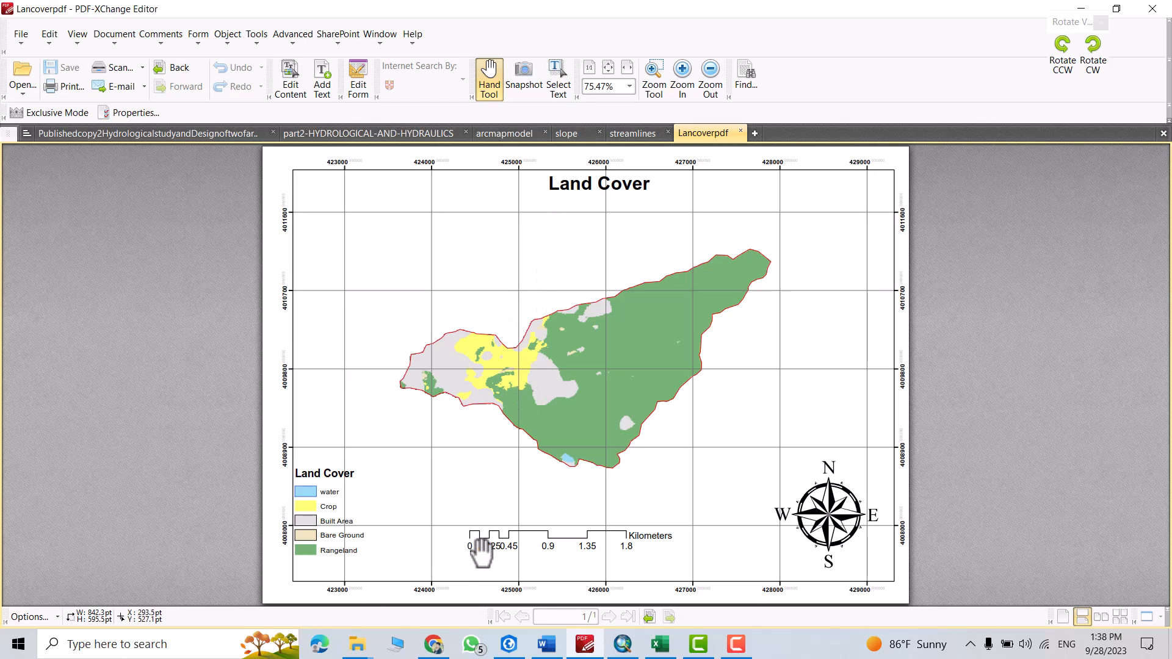
mouse_move(587, 507)
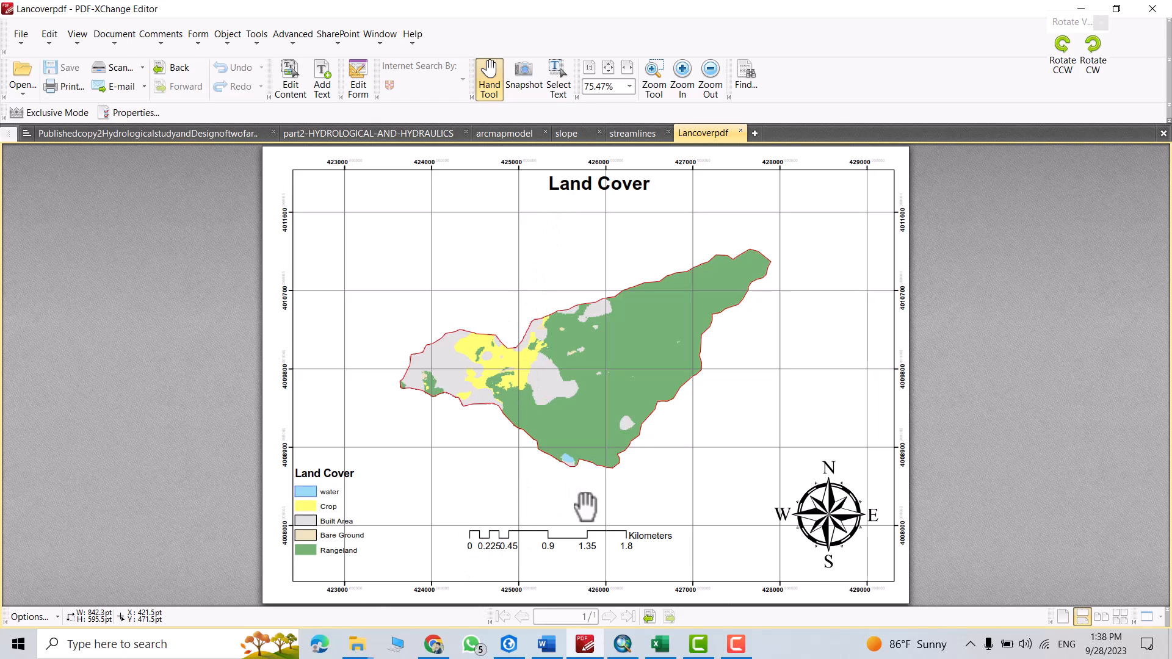